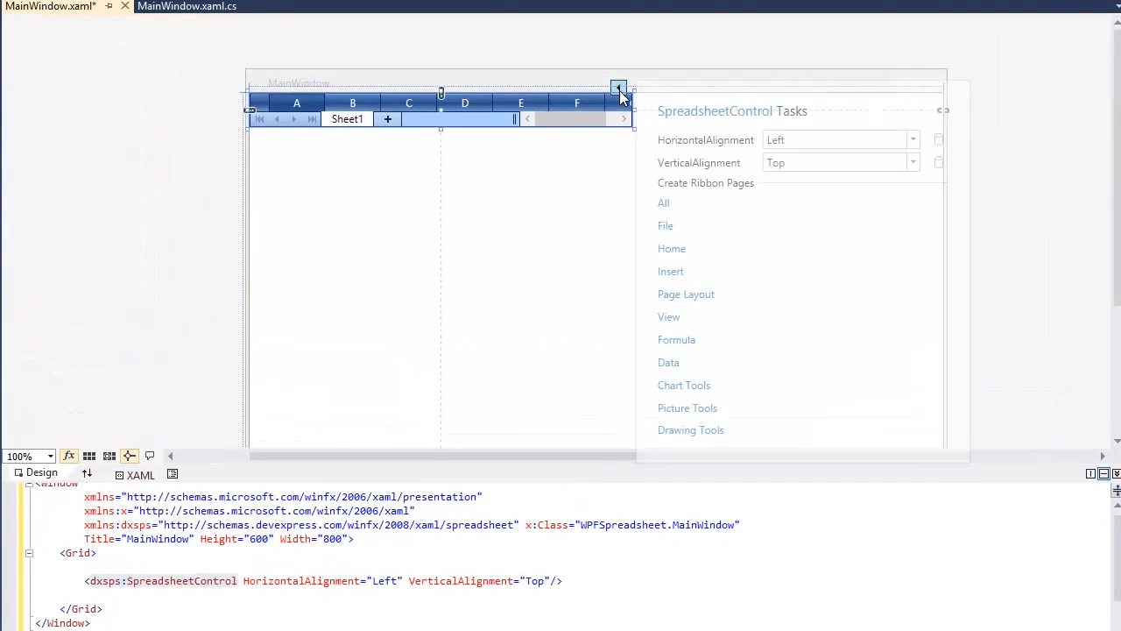
Step: Set the spreadsheet control's HorizontalAlignment and VerticalAlignment both to Stretch
left_click(913, 139)
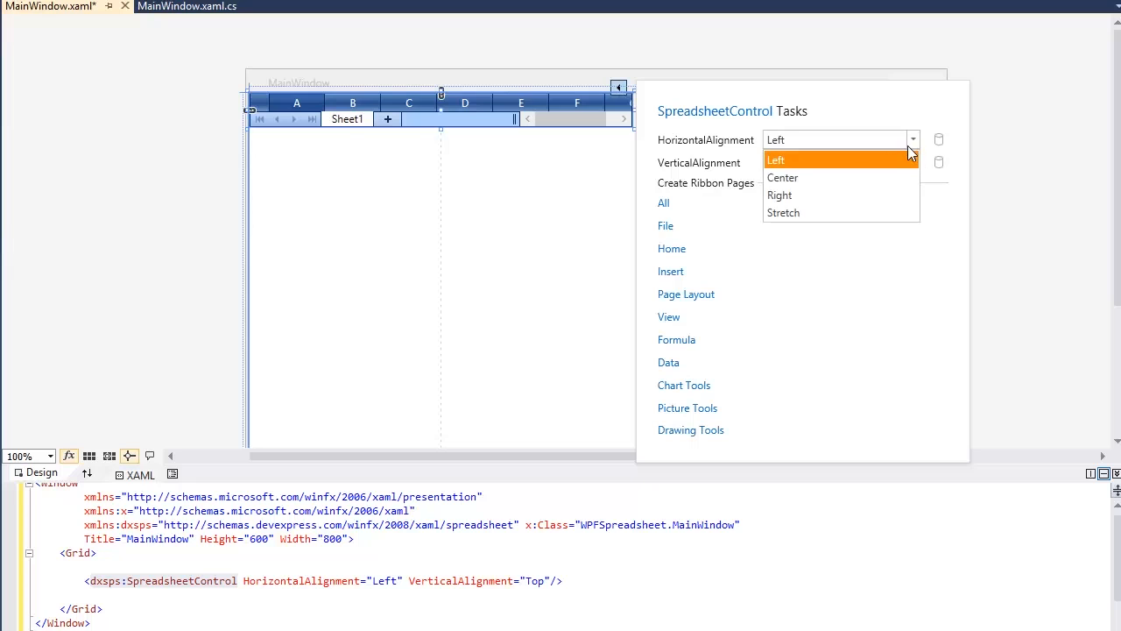
left_click(783, 212)
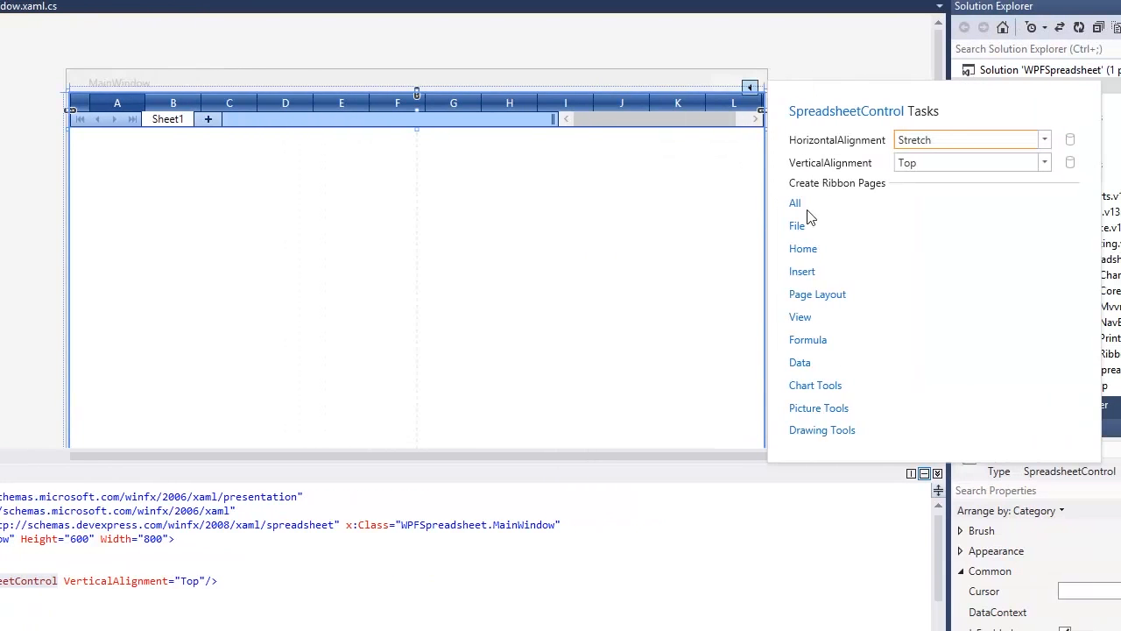
left_click(968, 162)
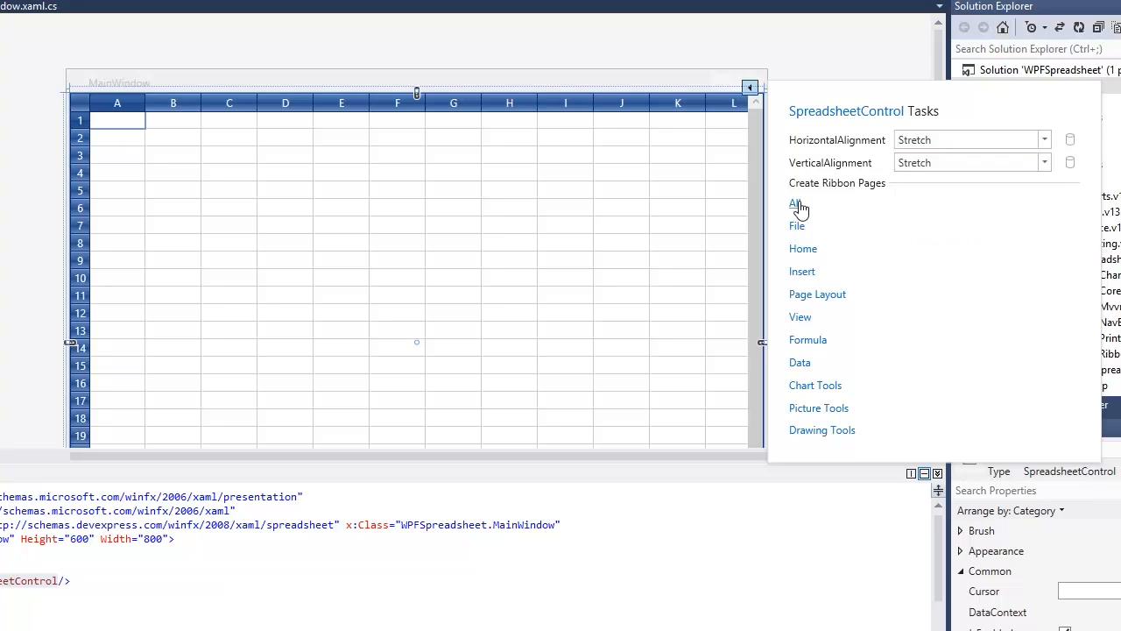
mouse_move(677, 232)
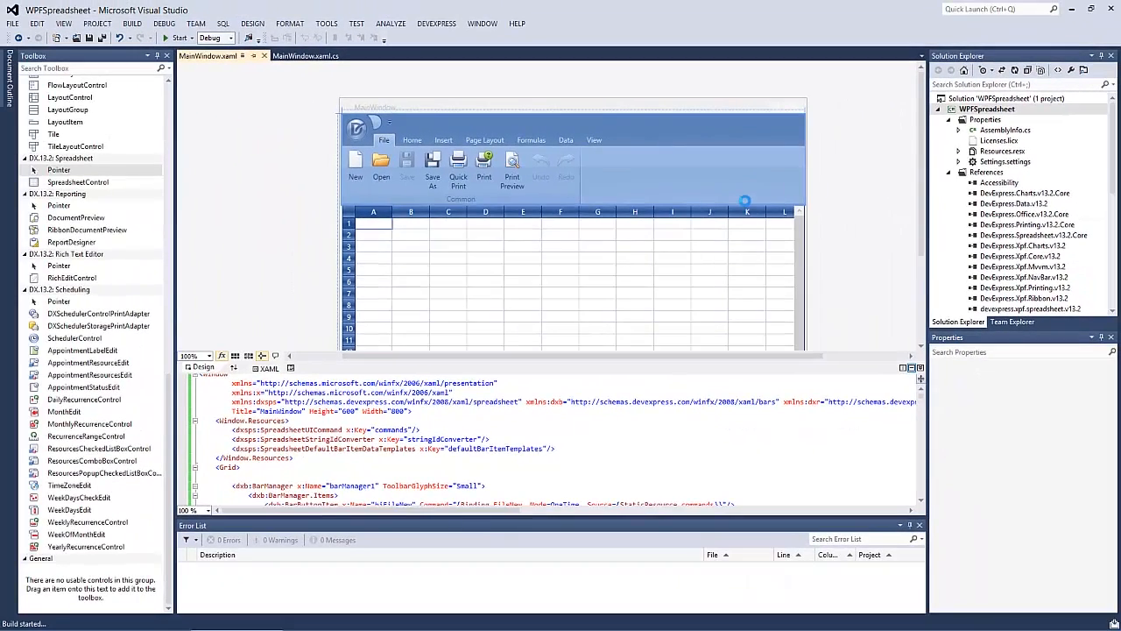
Step: Open the Investment workbook from D:\Examples
left_click(178, 37)
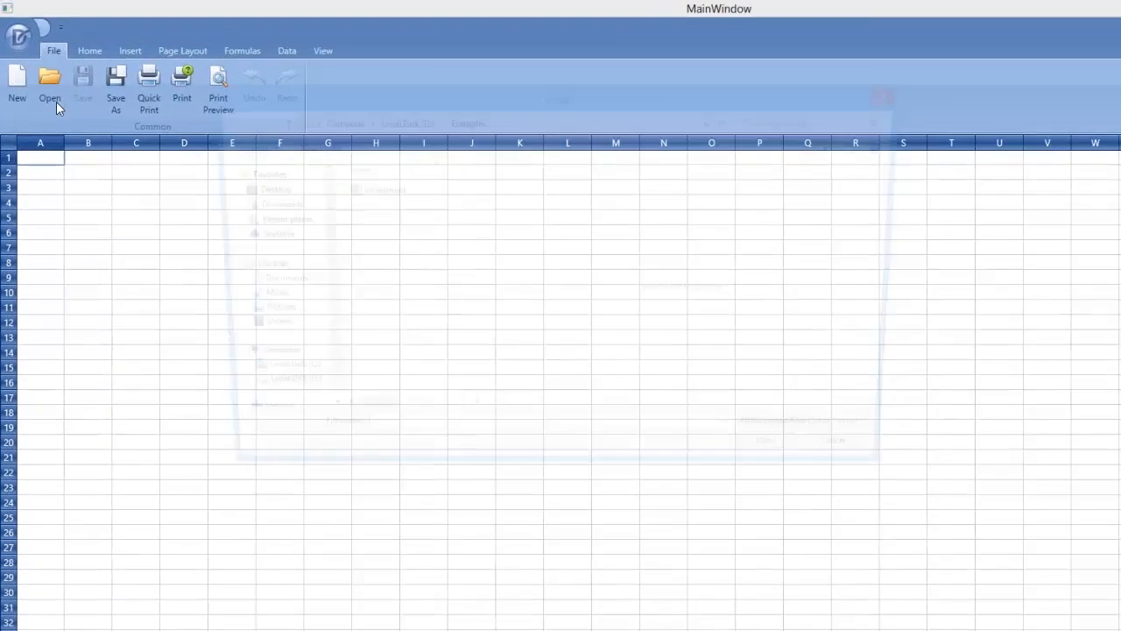
left_click(50, 87)
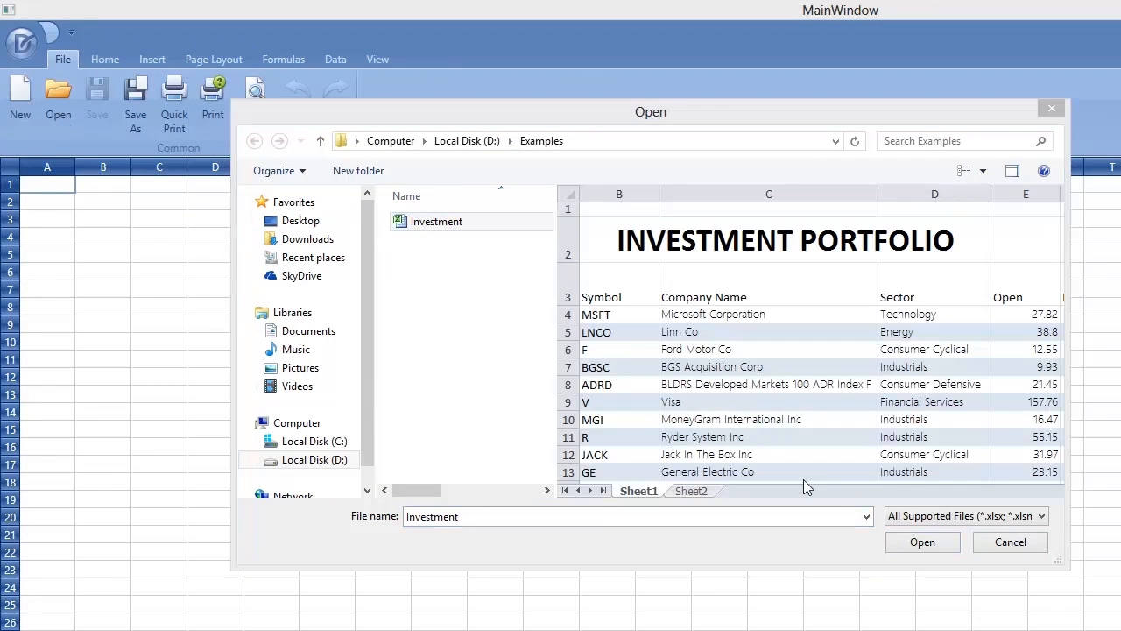
left_click(922, 541)
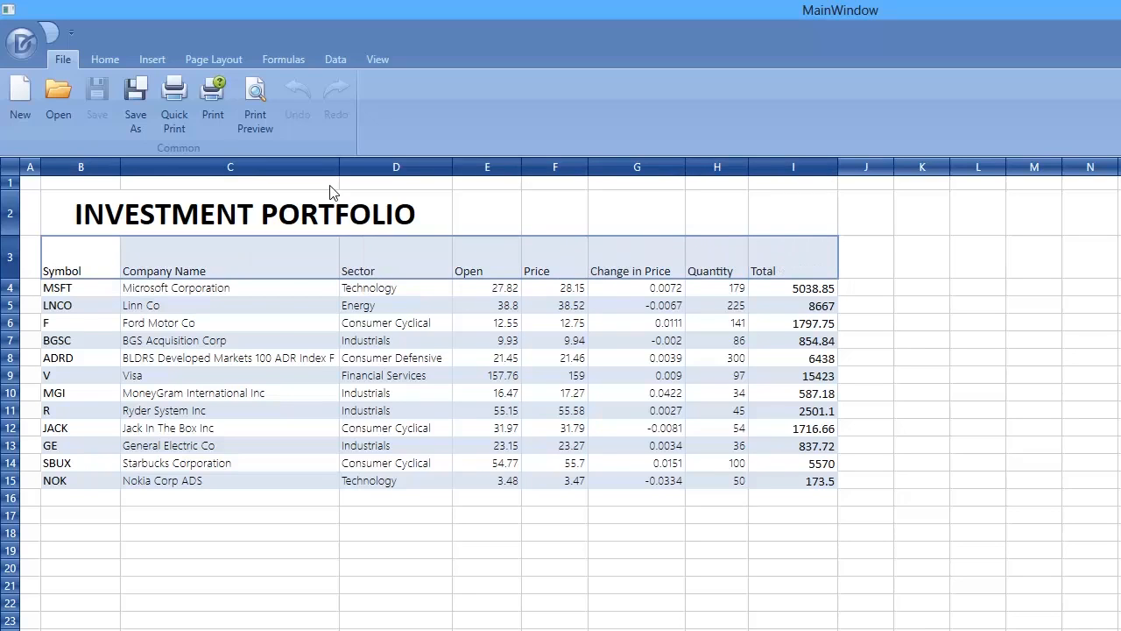
Step: AutoFit the header row height and give it dark blue fill with larger white text
left_click(104, 59)
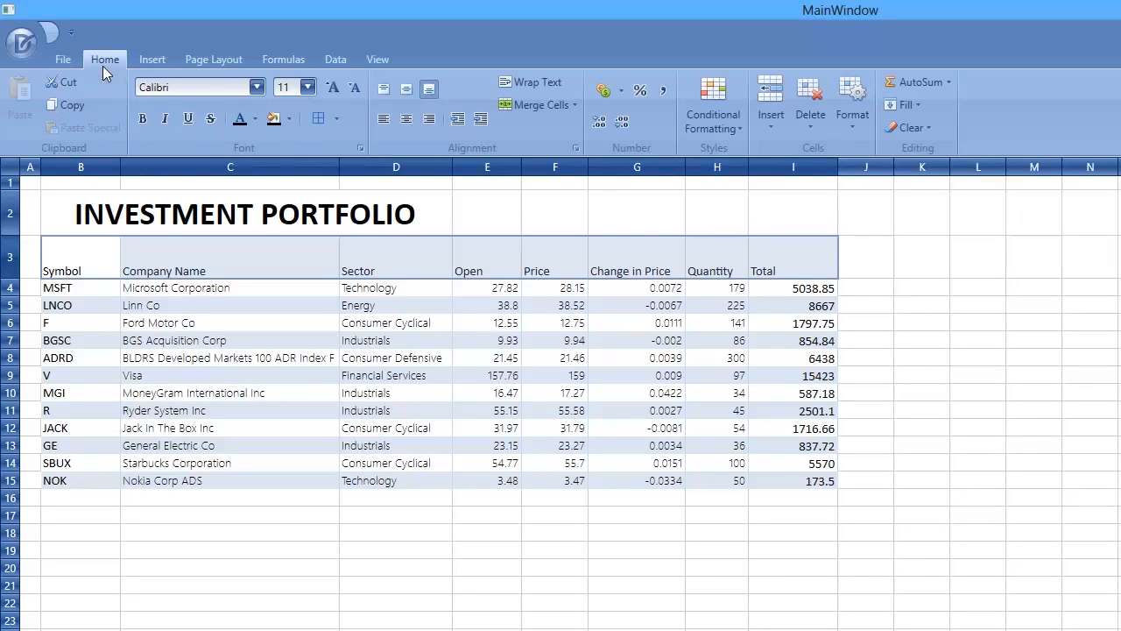
left_click(852, 105)
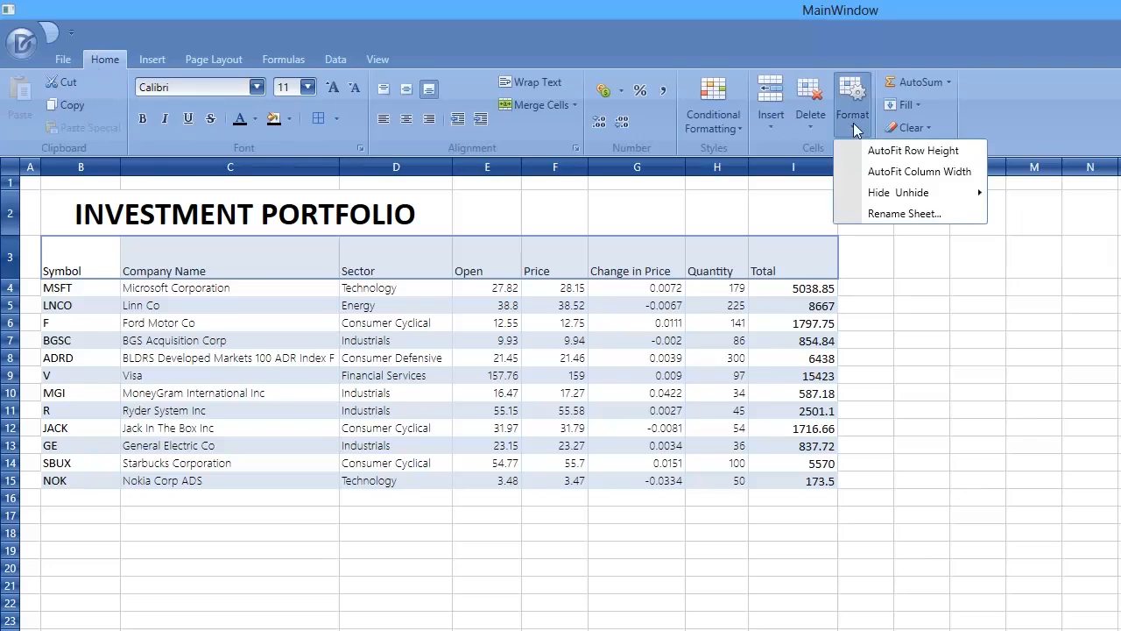
left_click(912, 149)
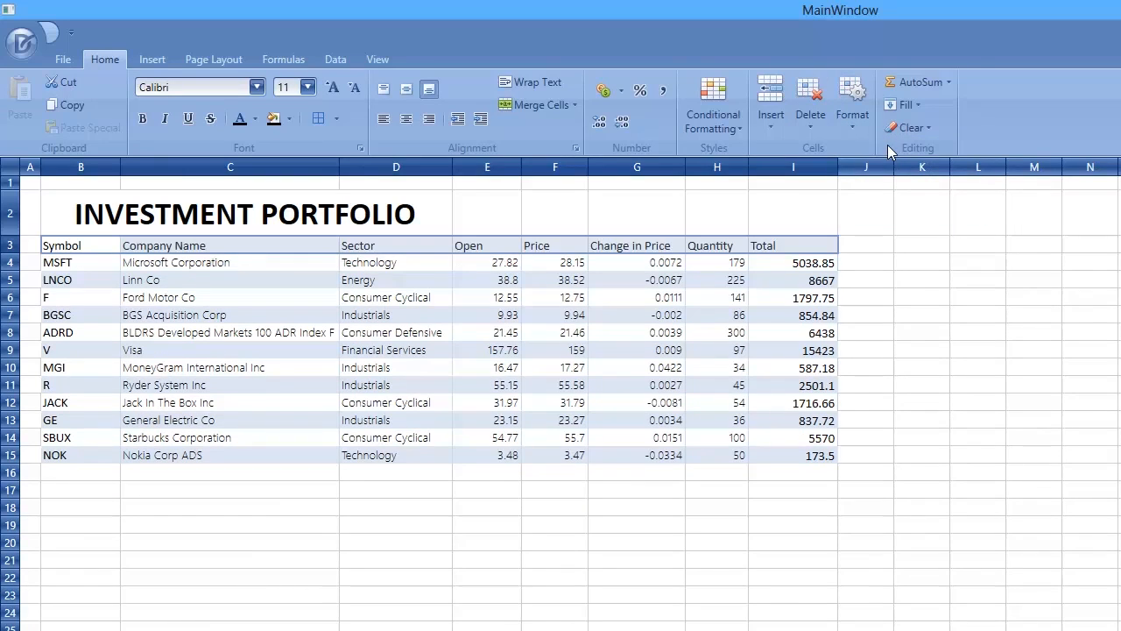
left_click(288, 118)
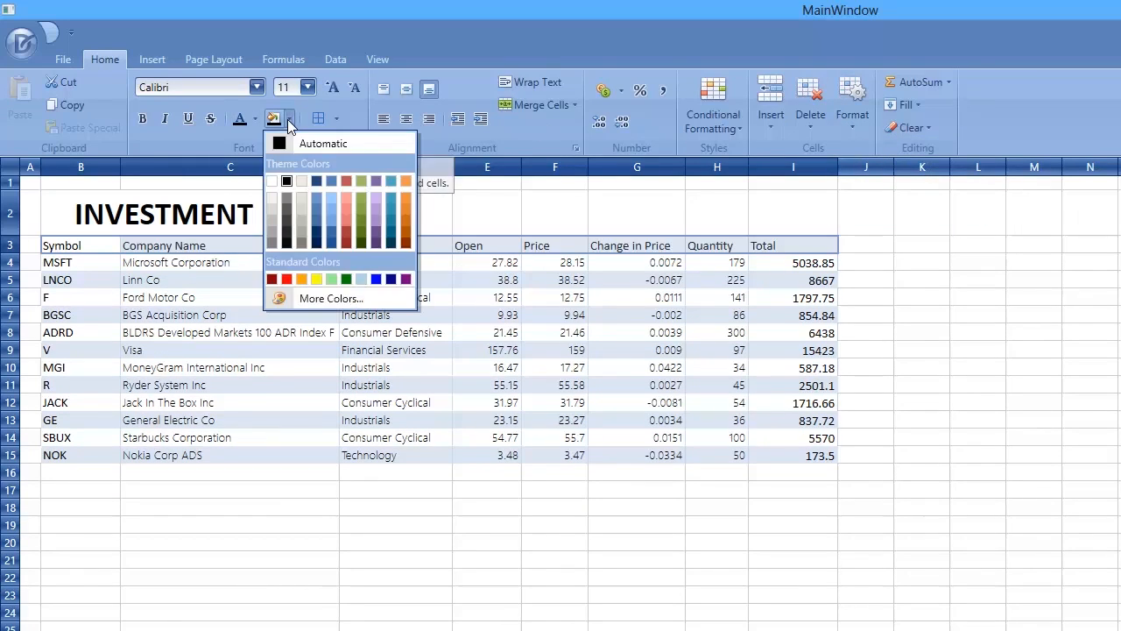
mouse_move(318, 204)
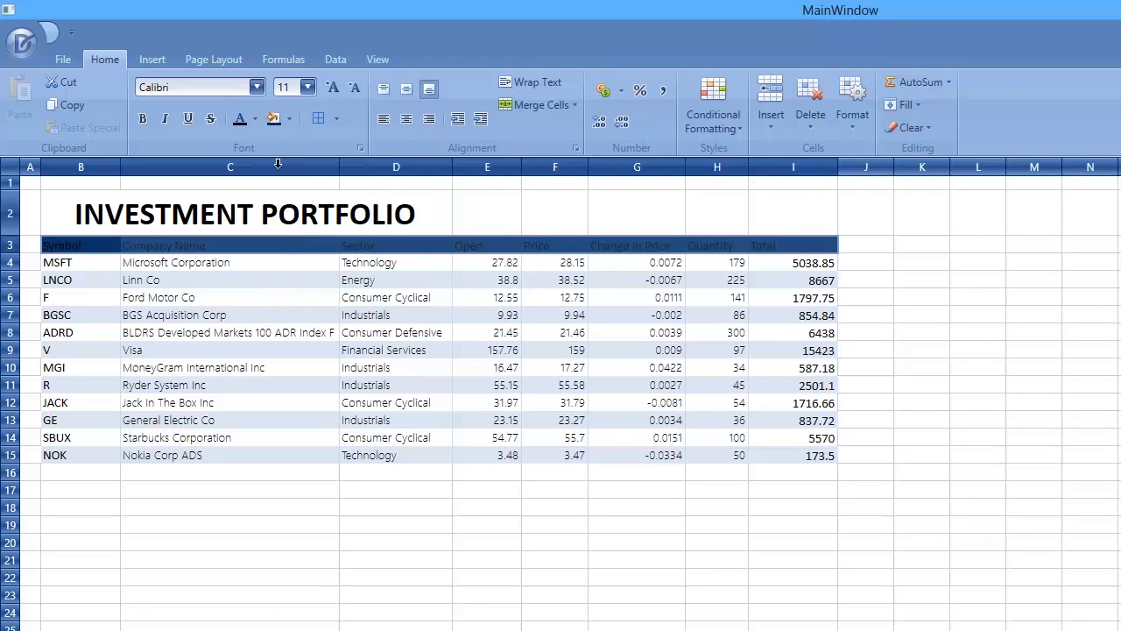
left_click(255, 119)
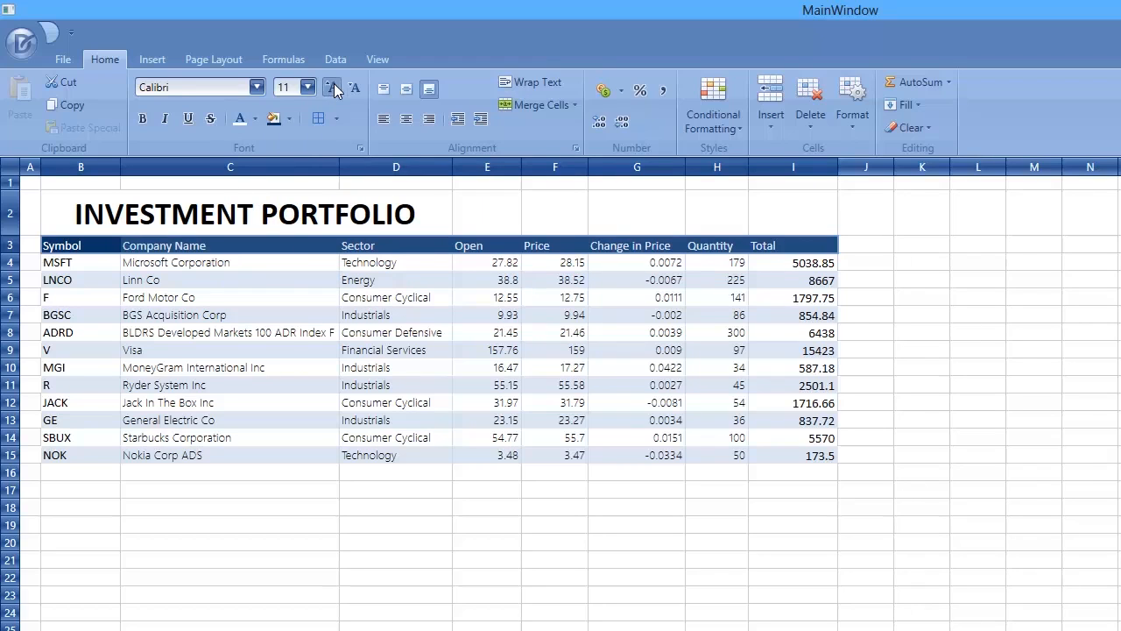
left_click(142, 118)
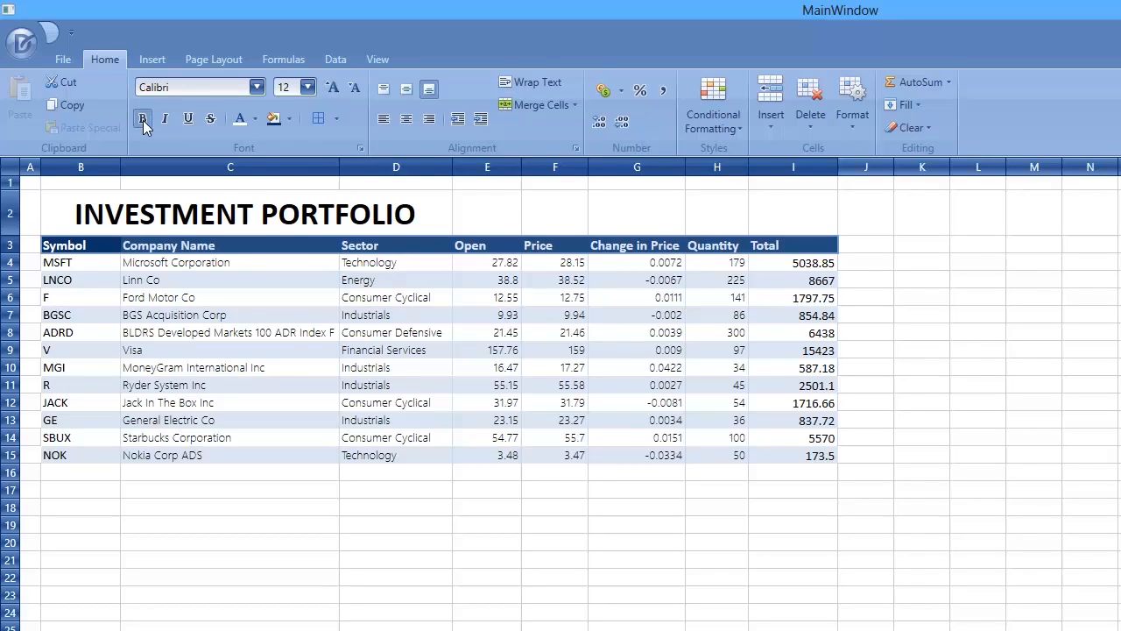
Step: Bold the headers and replace Total I4:I15 with array formula =H4:H15*F4:F15
left_click(406, 118)
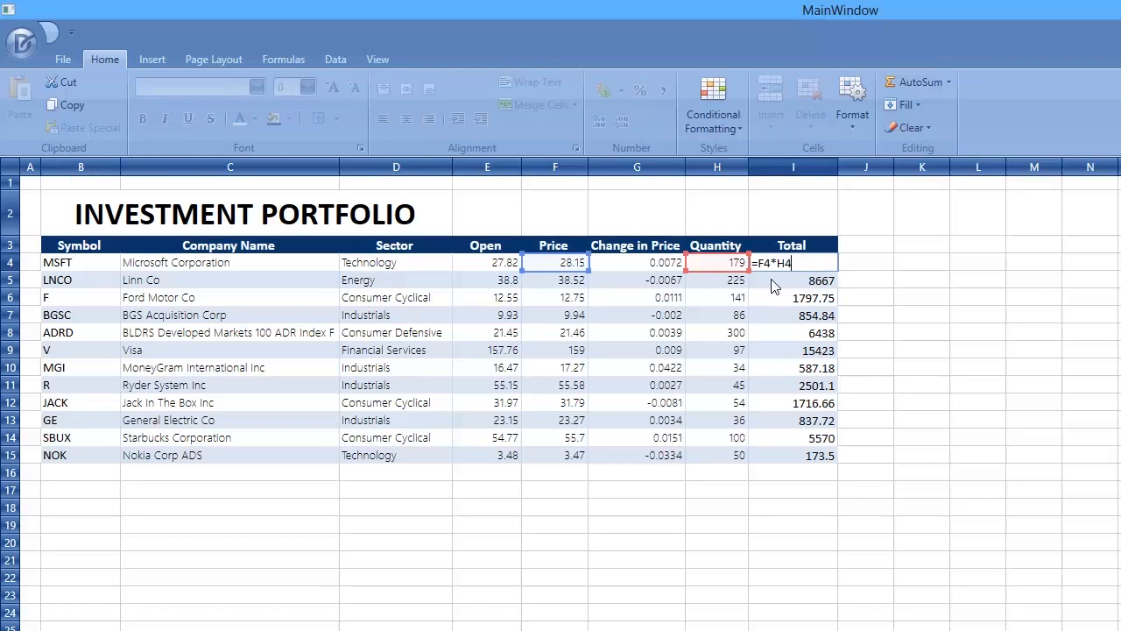
key("enter")
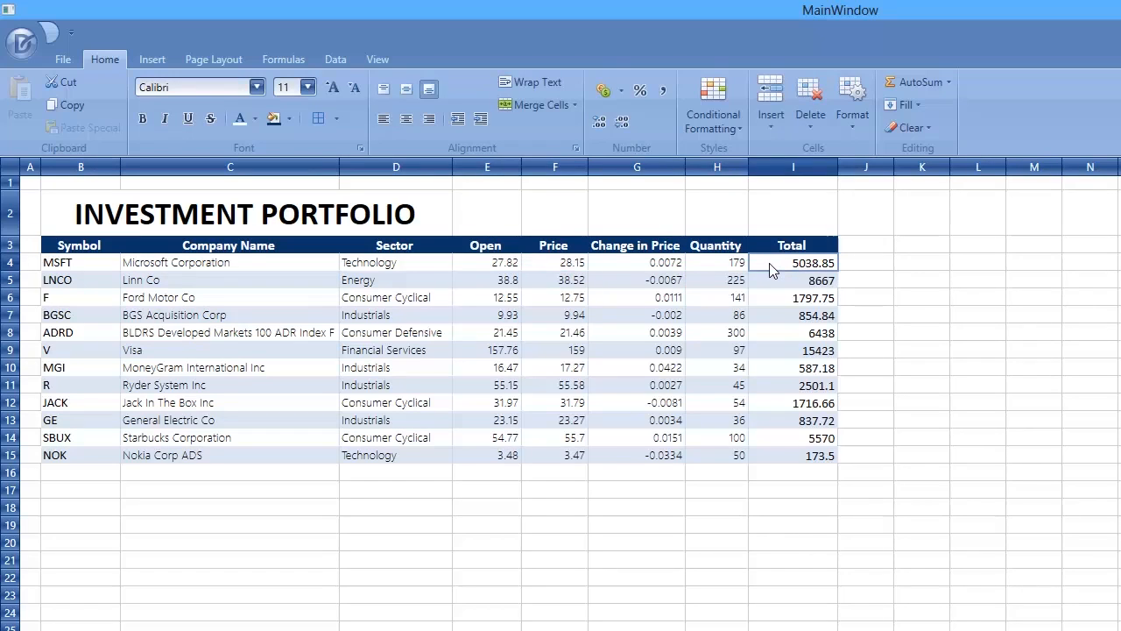
left_click_drag(793, 262, 793, 454)
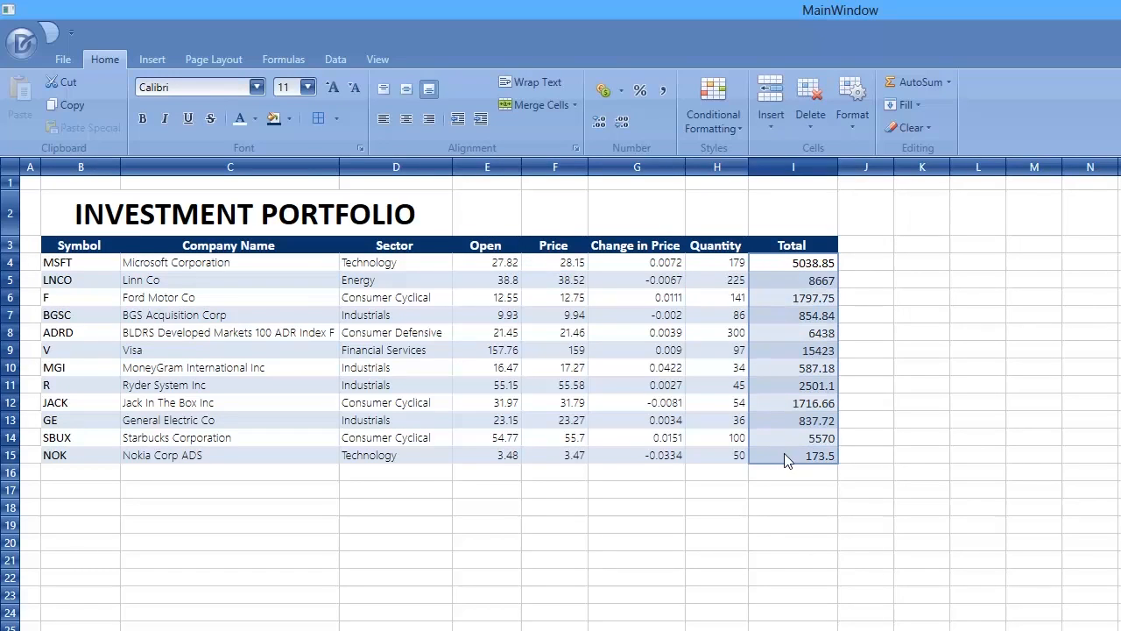
key("Delete")
type("=")
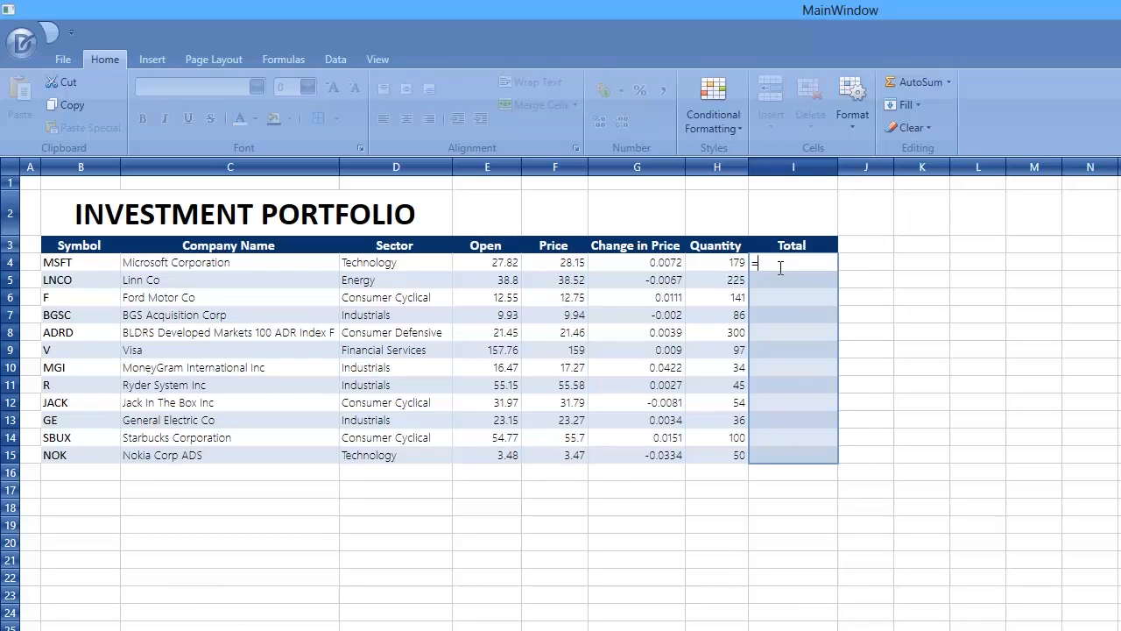
type("H4:H15*F4:F15")
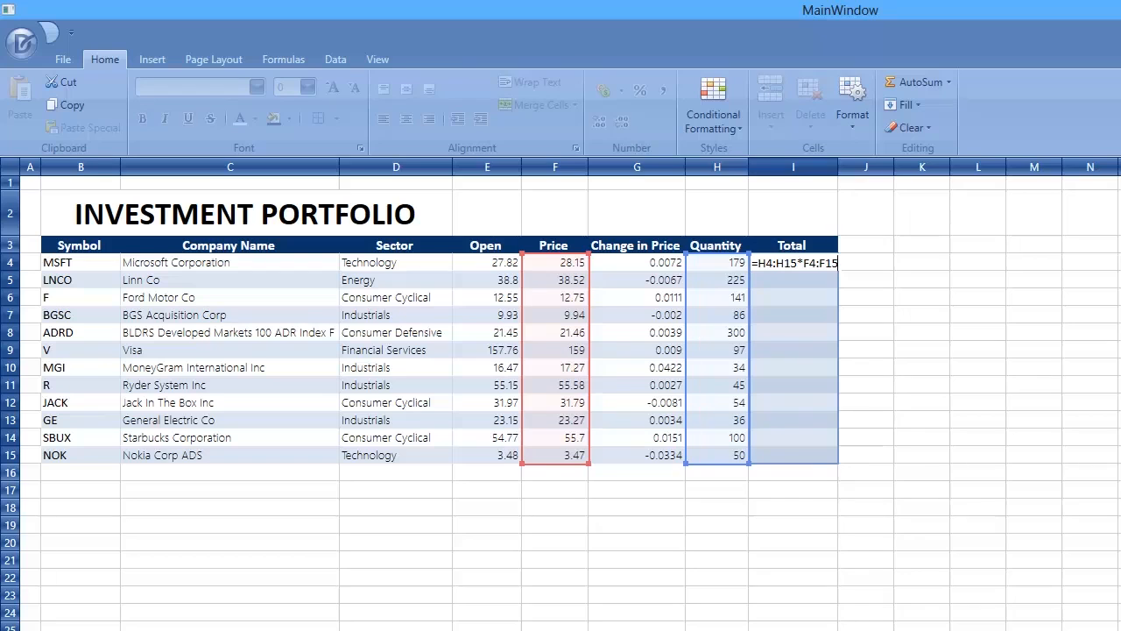
key("Enter")
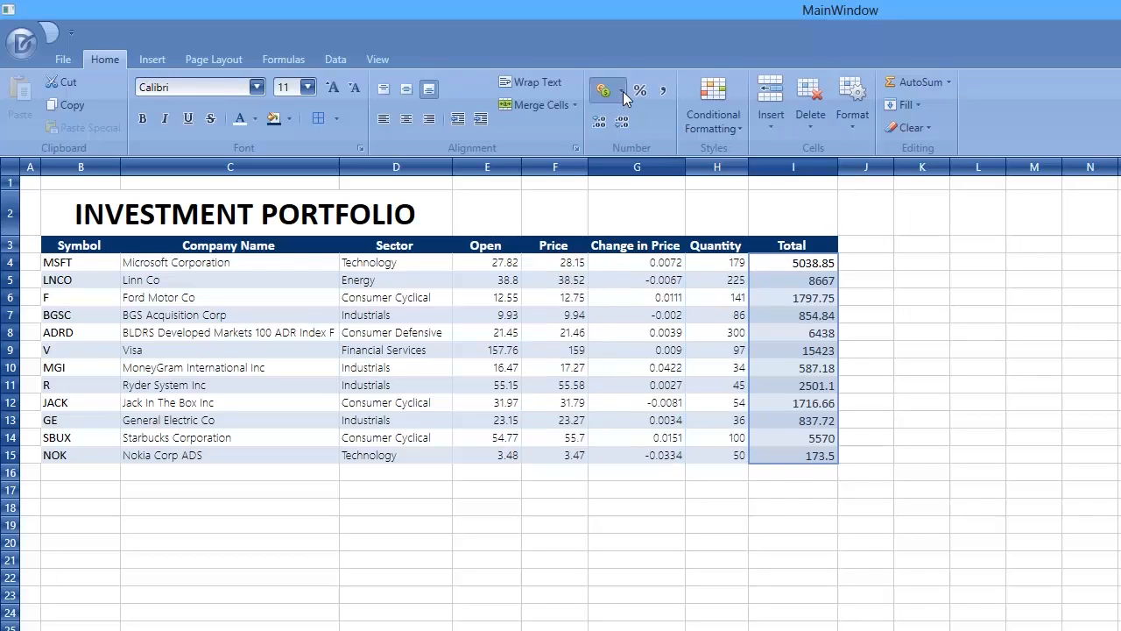
Step: Apply Accounting dollar format to Total (I4:I15) and Open/Price (E4:F15)
left_click(604, 90)
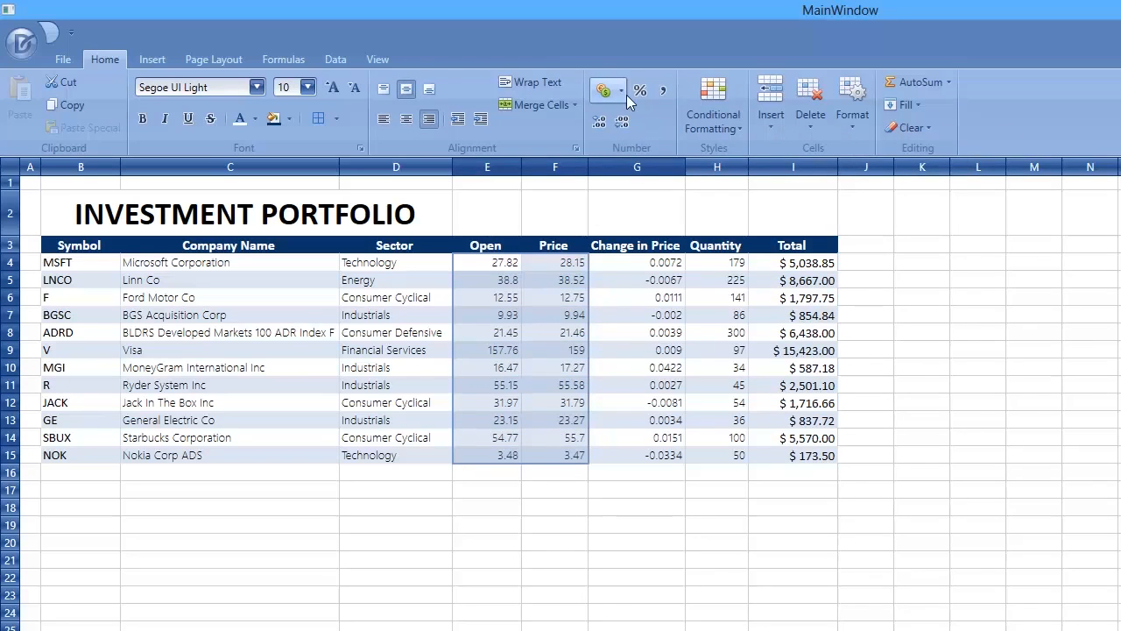
left_click(601, 90)
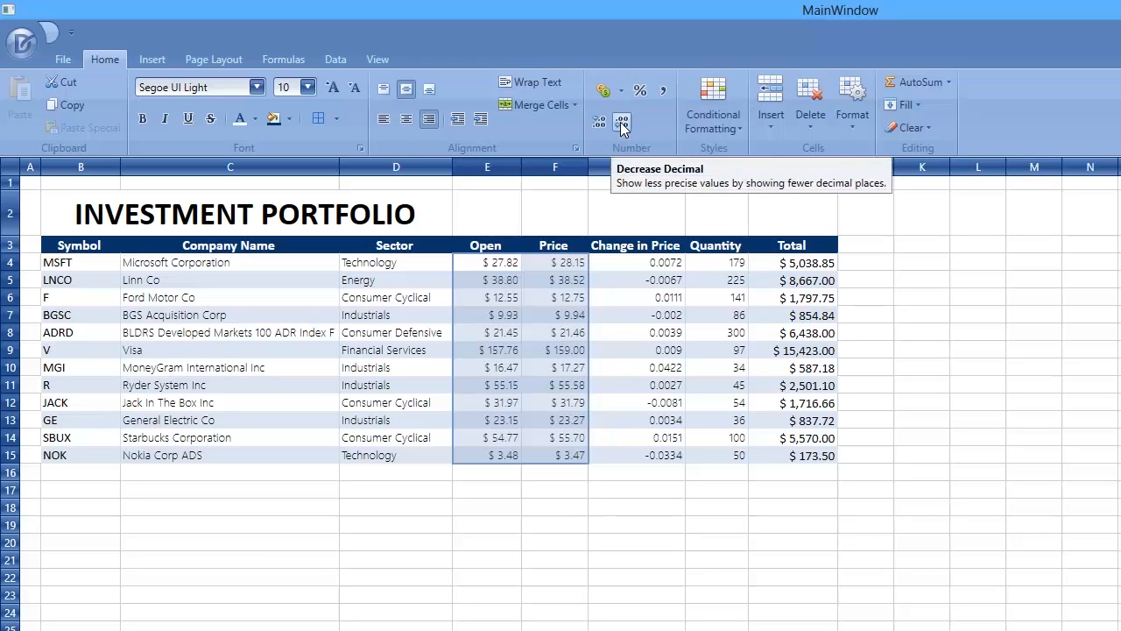
mouse_move(707, 497)
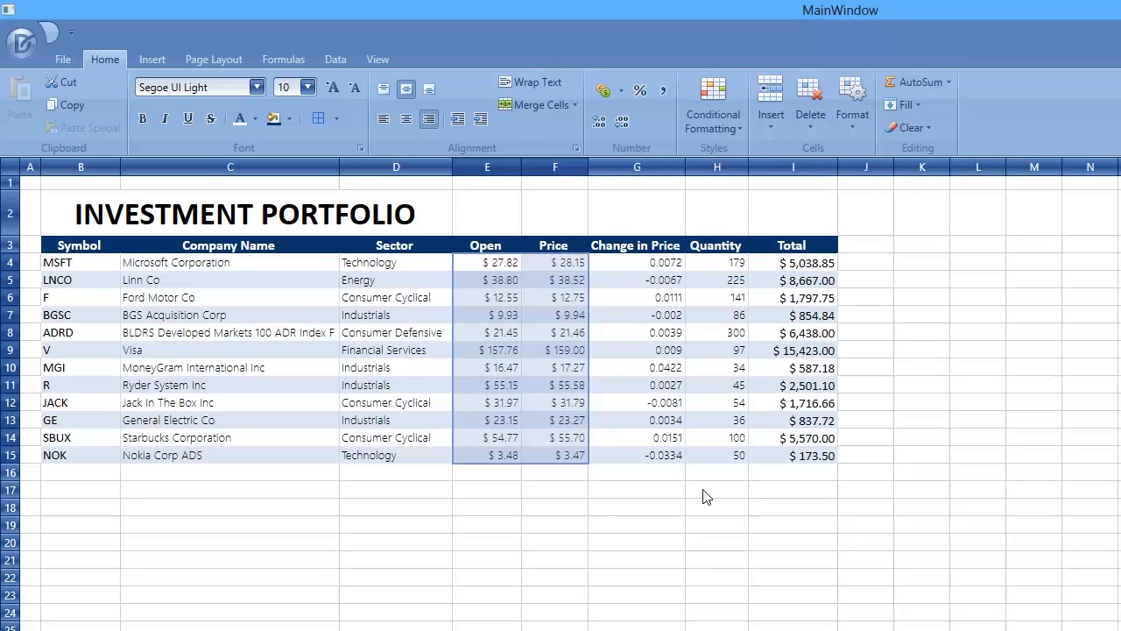
left_click(716, 489)
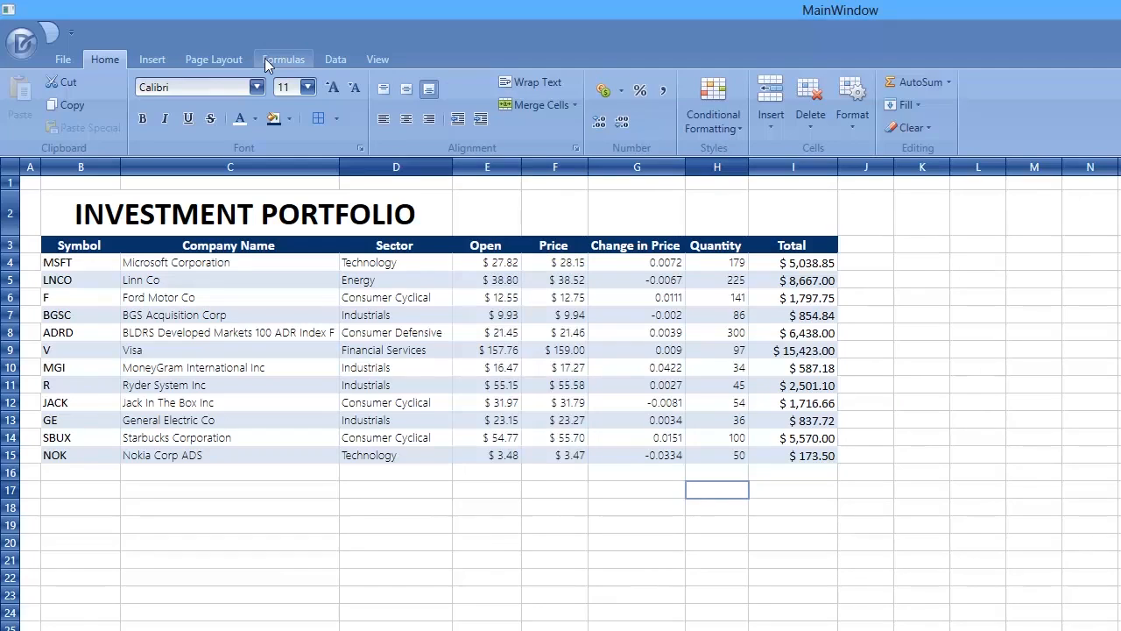
Step: Enter the label 'Subtotal:' in H17 below the table
left_click(283, 58)
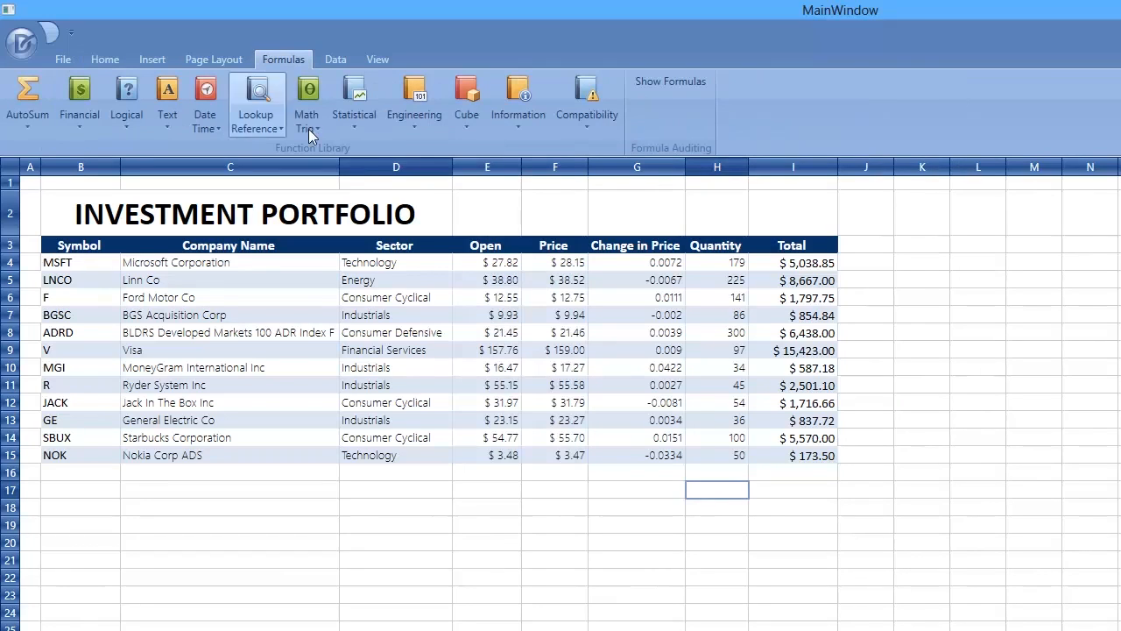
type("Su")
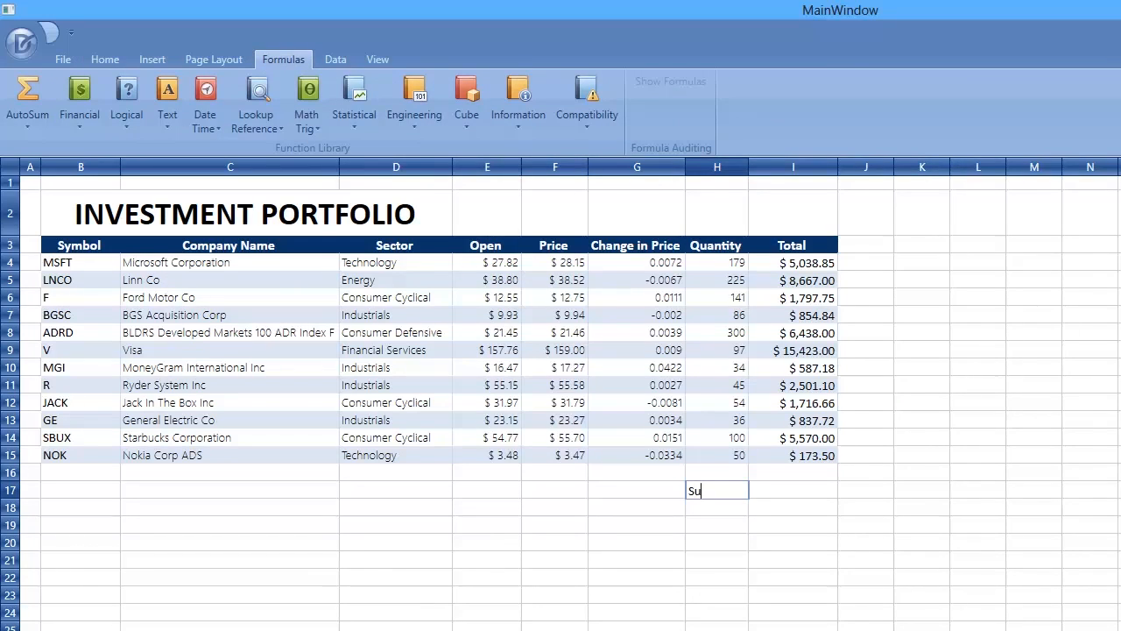
type("btotal:")
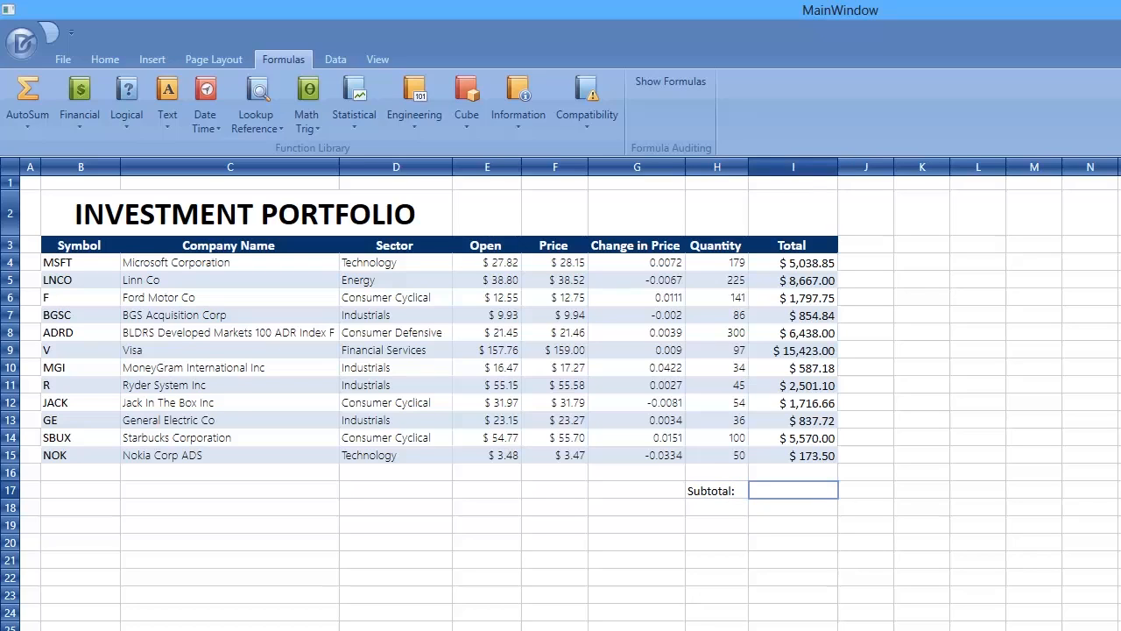
Step: Add an AutoSum SUM formula over I4:I15 in I17
left_click(27, 104)
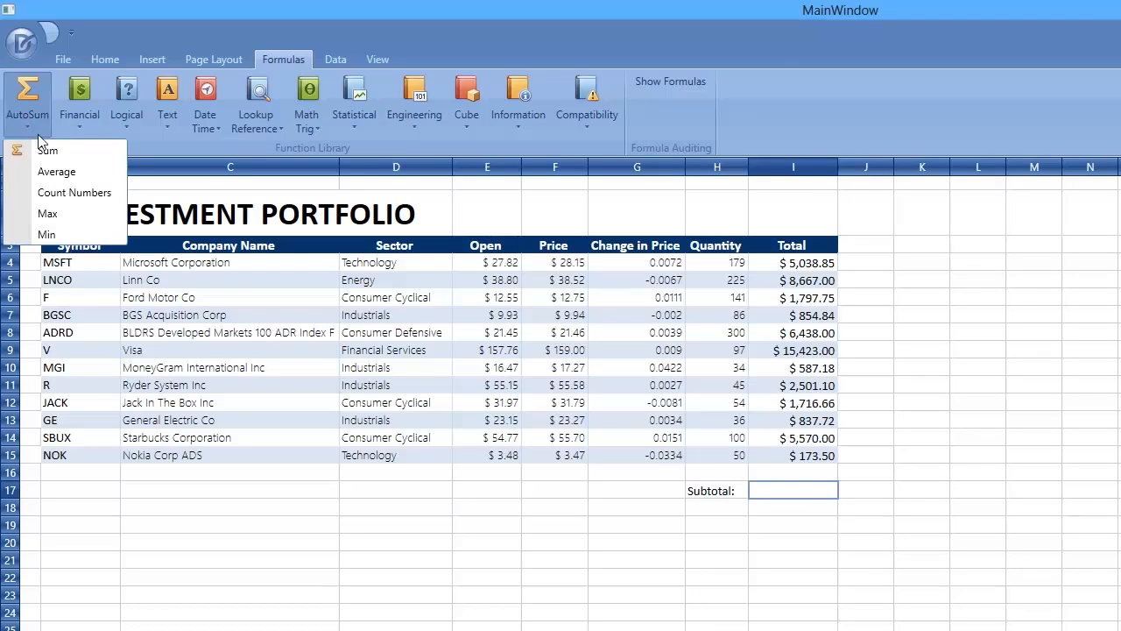
left_click(47, 150)
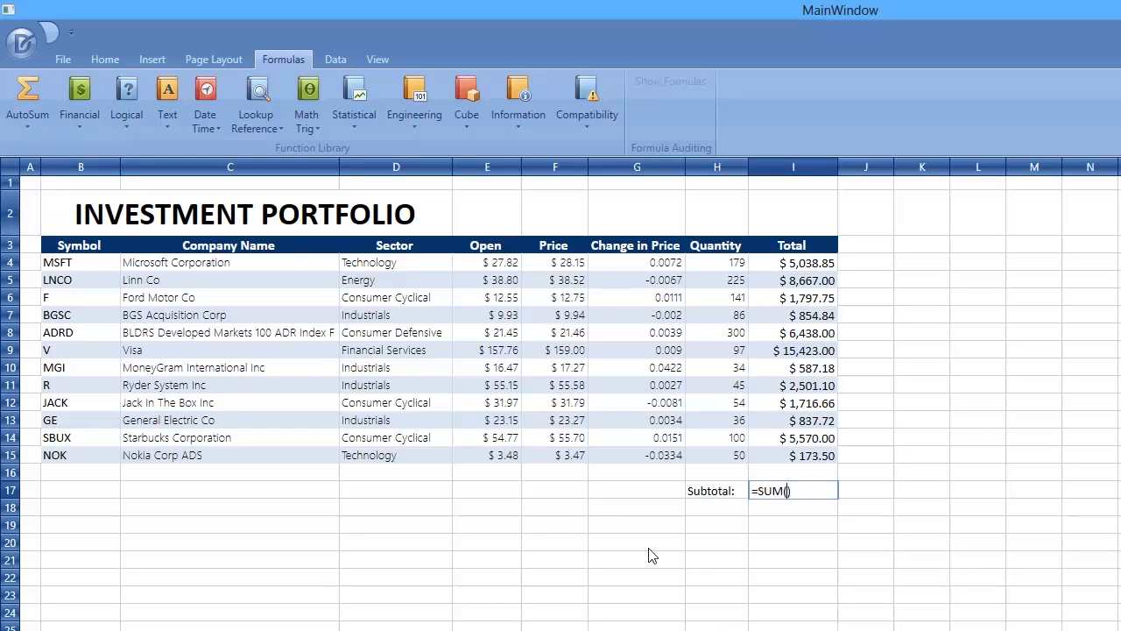
type("I")
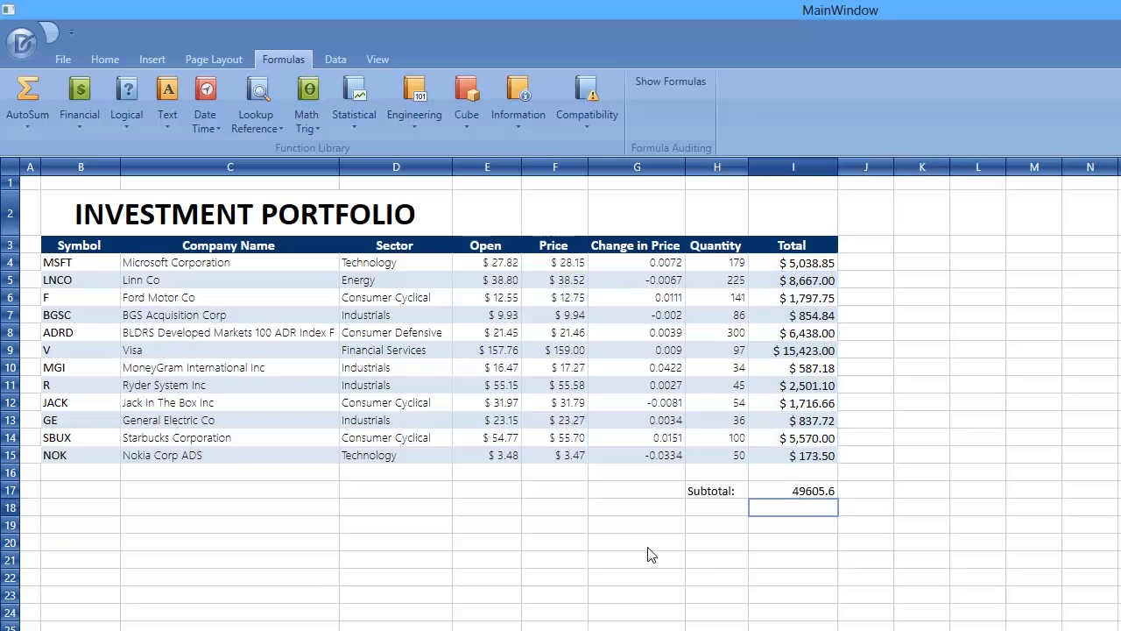
mouse_move(658, 540)
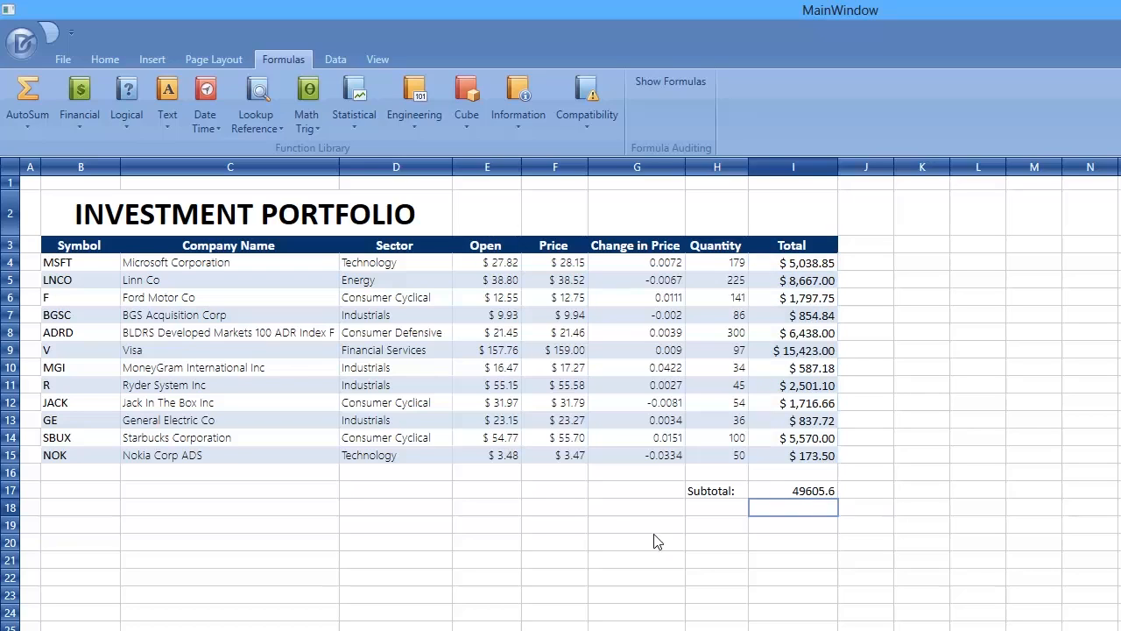
mouse_move(502, 473)
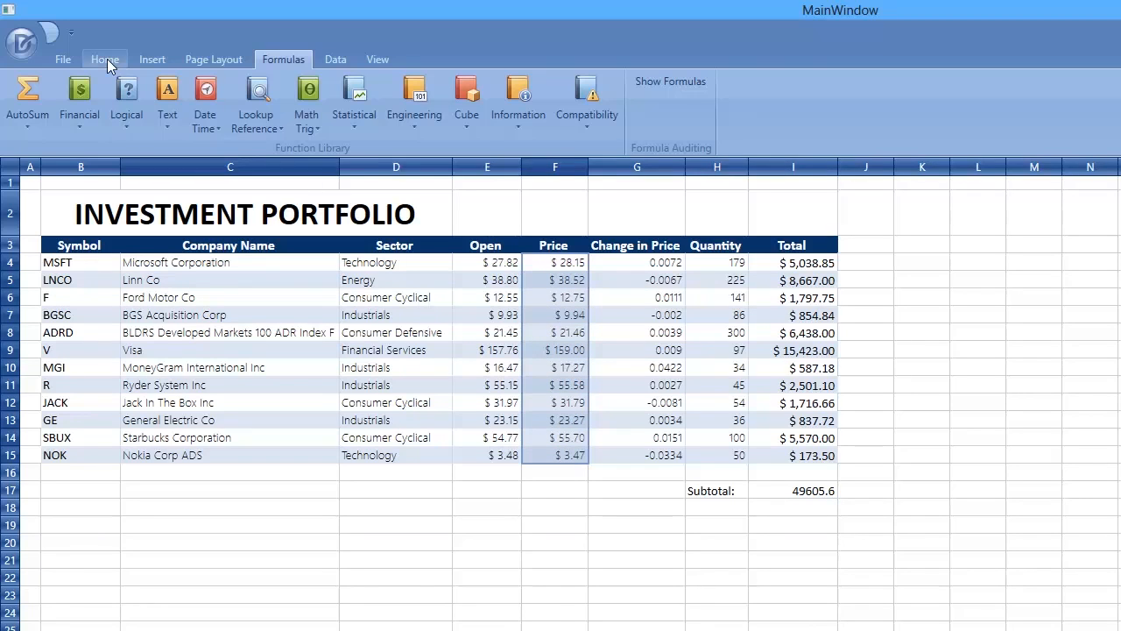
Step: Switch to the Home tab's formatting commands for the Price colour scale
left_click(104, 59)
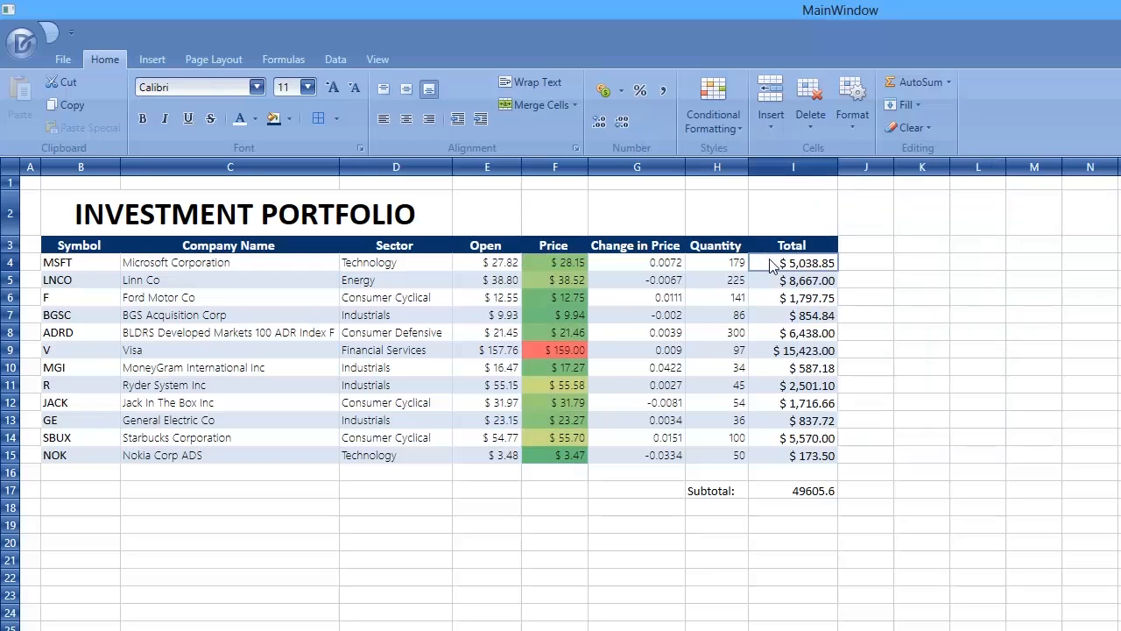
Step: Apply Green Data Bar (Gradient) conditional formatting to Total values I4:I15
left_click(792, 244)
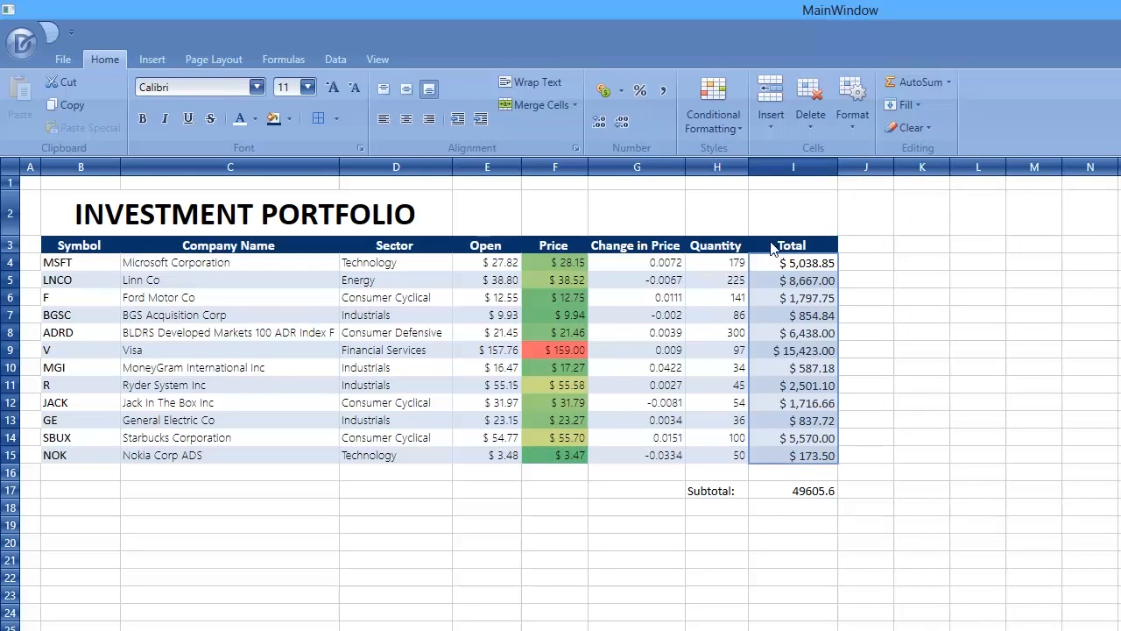
left_click(712, 101)
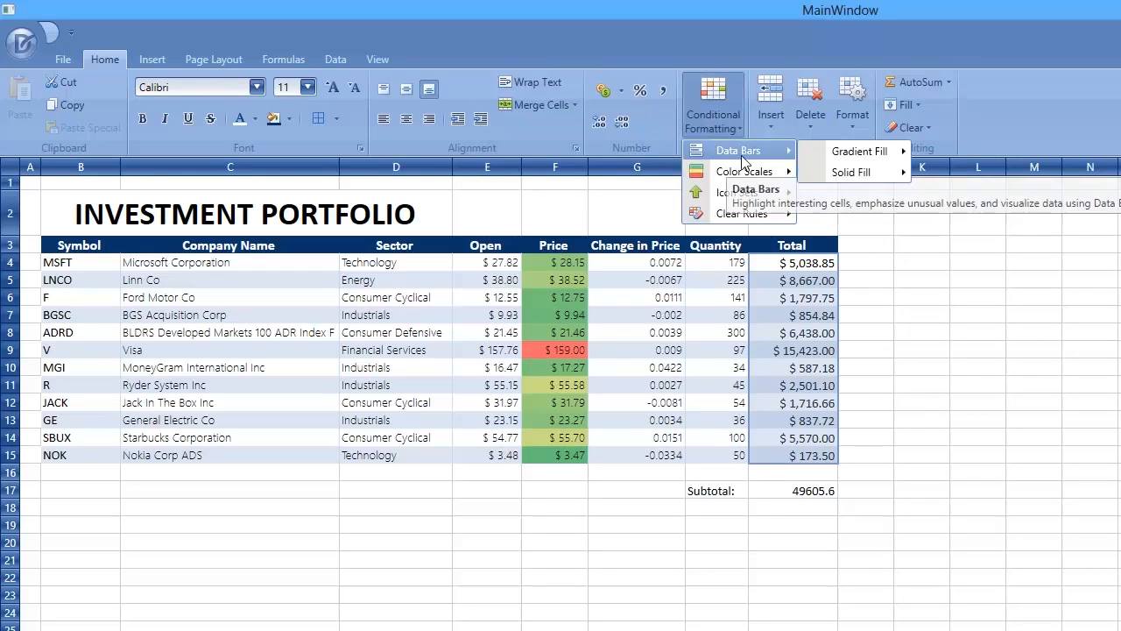
left_click(859, 151)
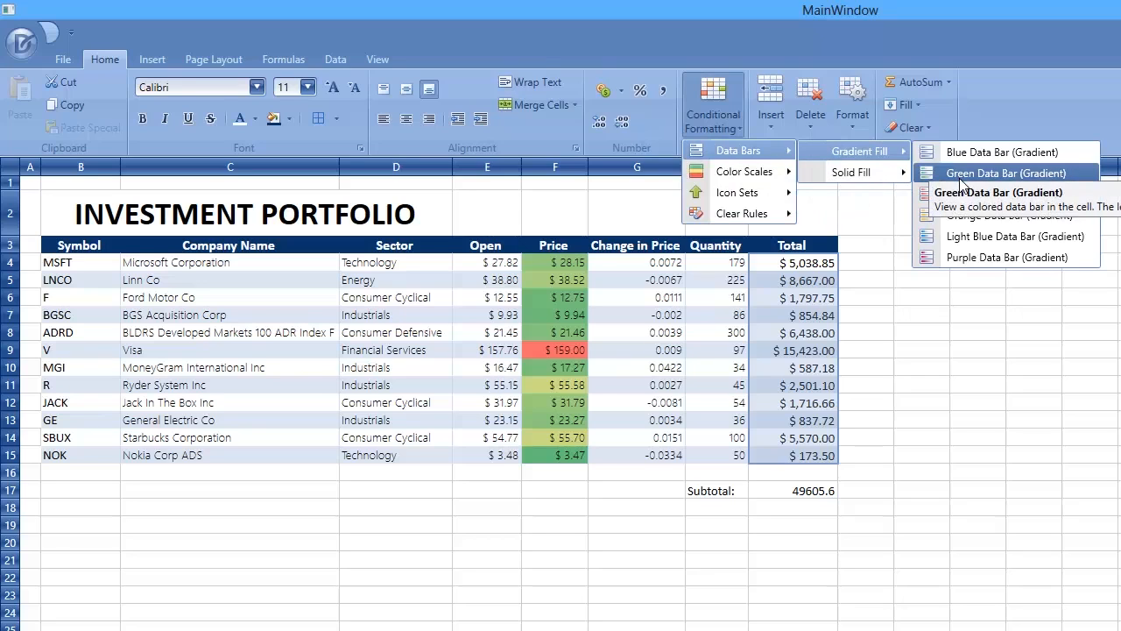
left_click(1005, 173)
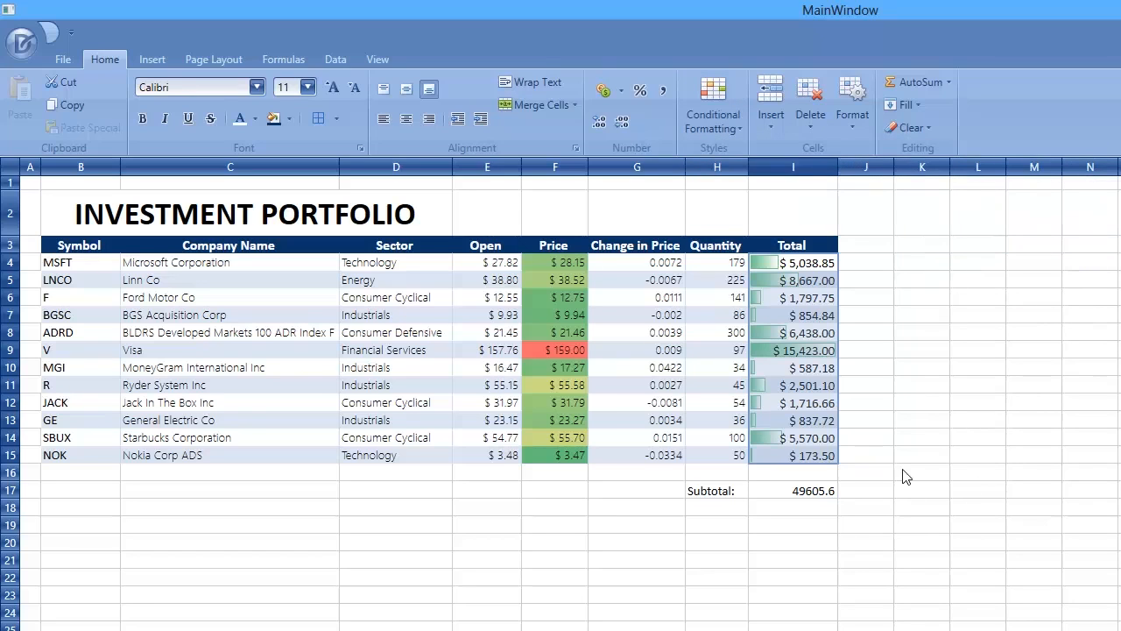
left_click(865, 490)
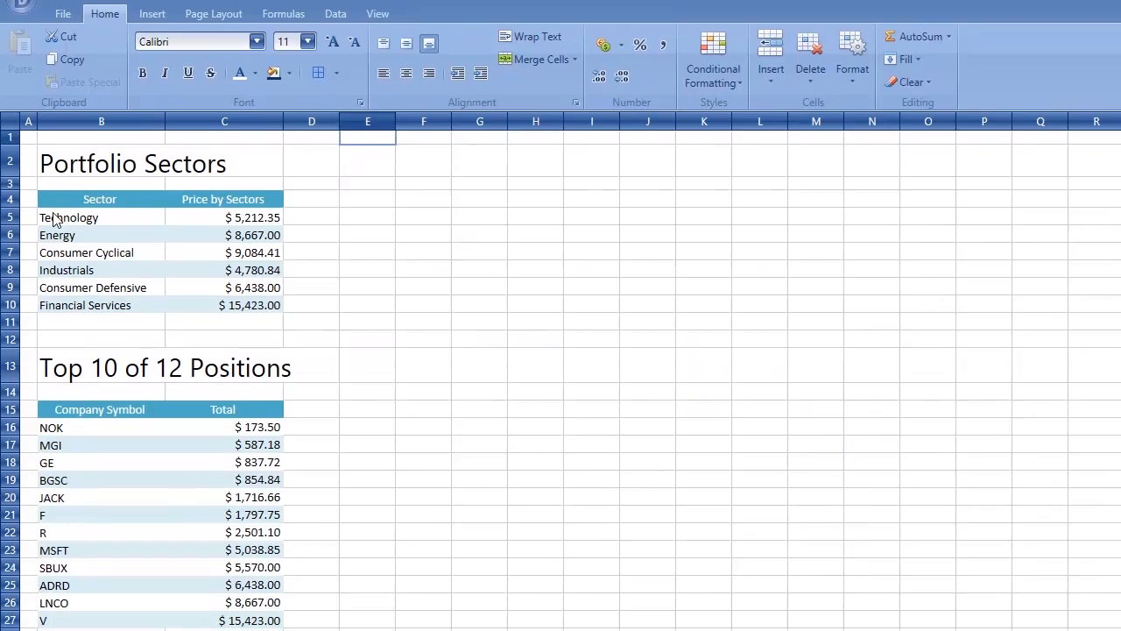
Step: Insert a pie chart of sector prices and resize it to span columns E–K
left_click(152, 13)
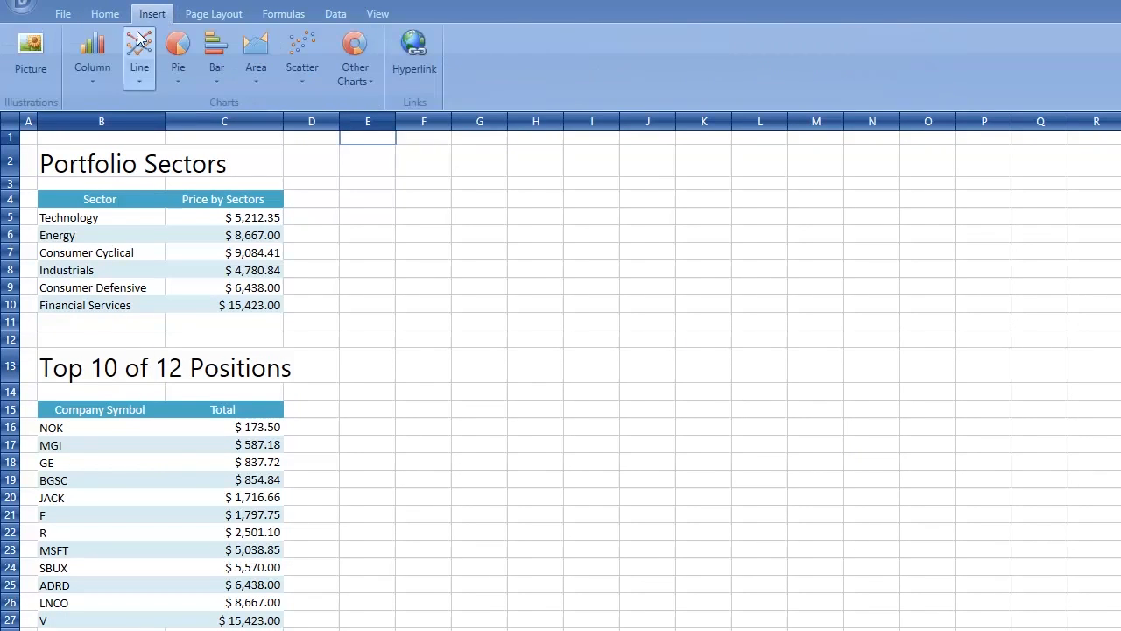
mouse_move(355, 57)
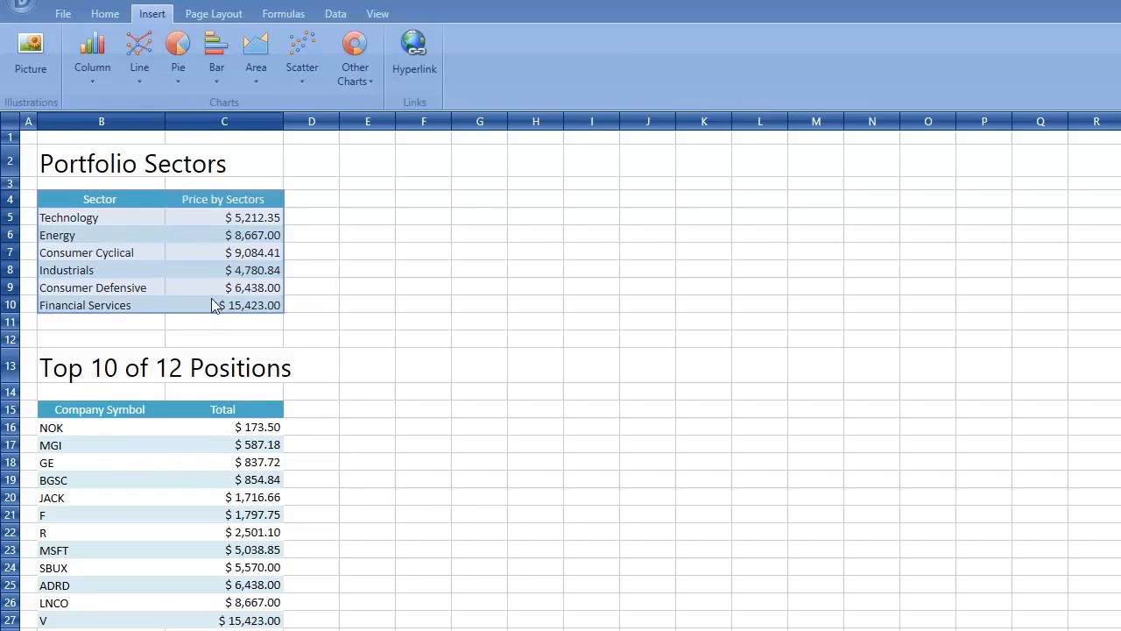
left_click(178, 52)
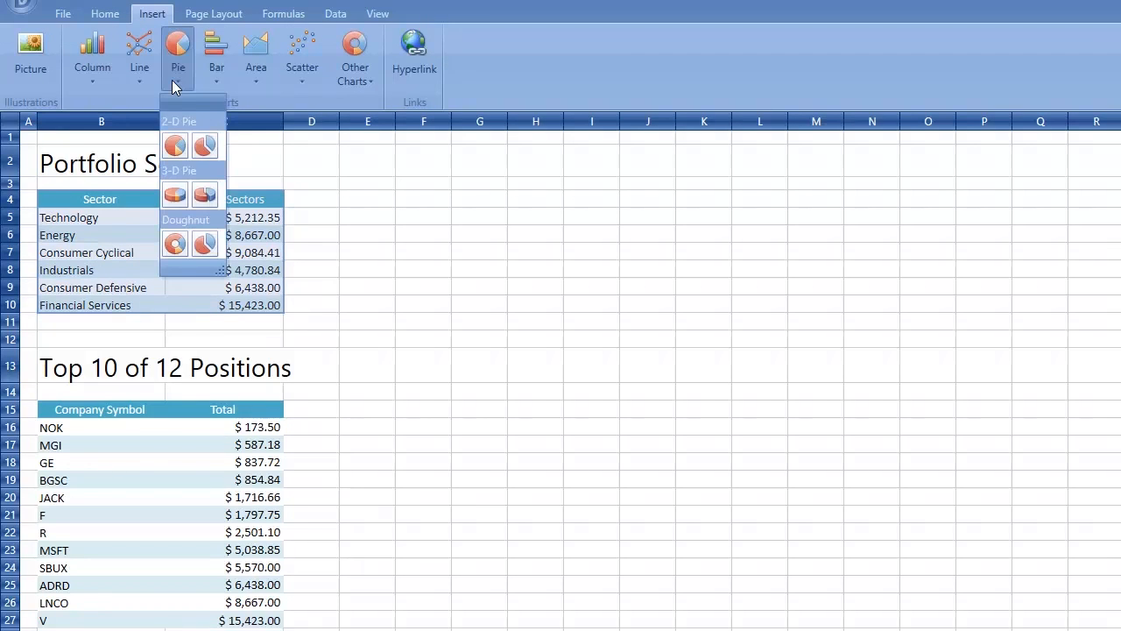
left_click(175, 145)
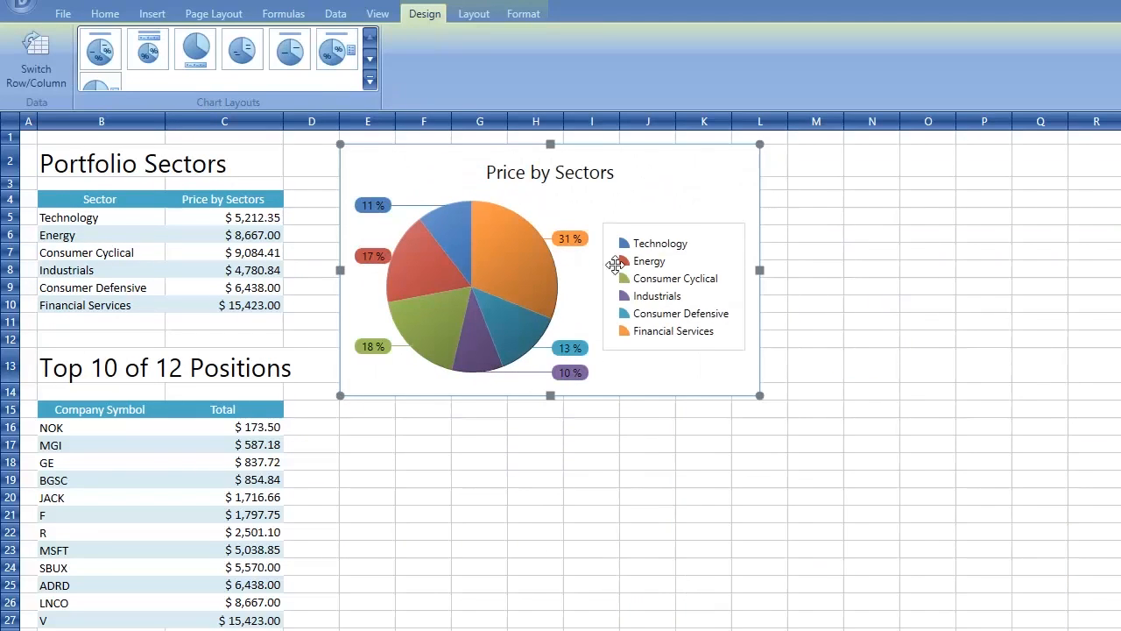
left_click_drag(760, 395, 508, 381)
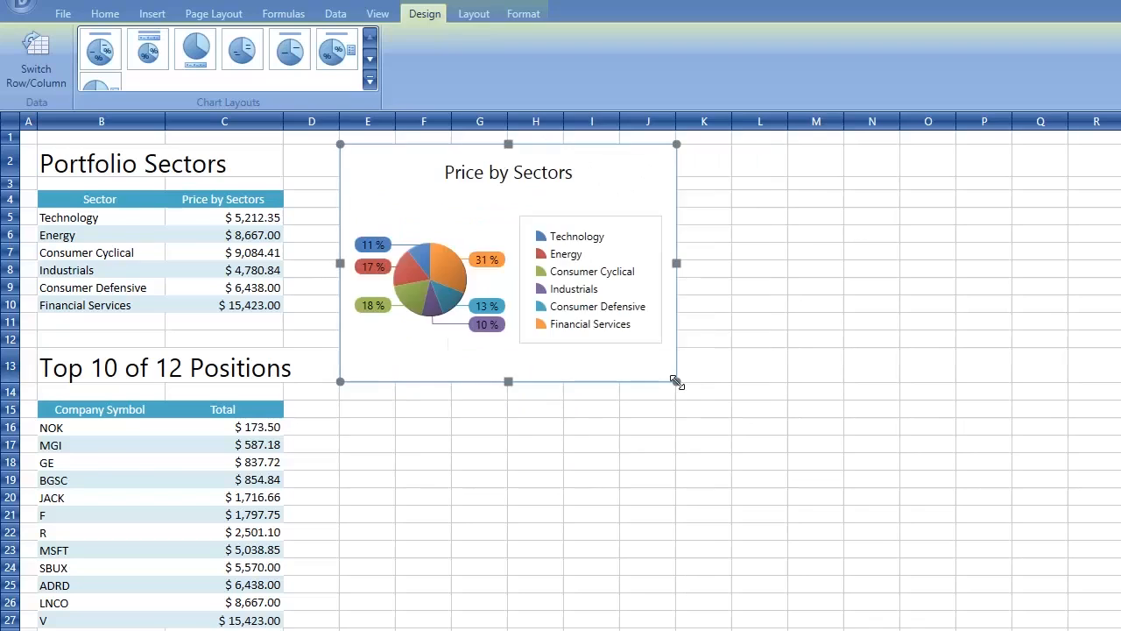
left_click_drag(677, 381, 733, 402)
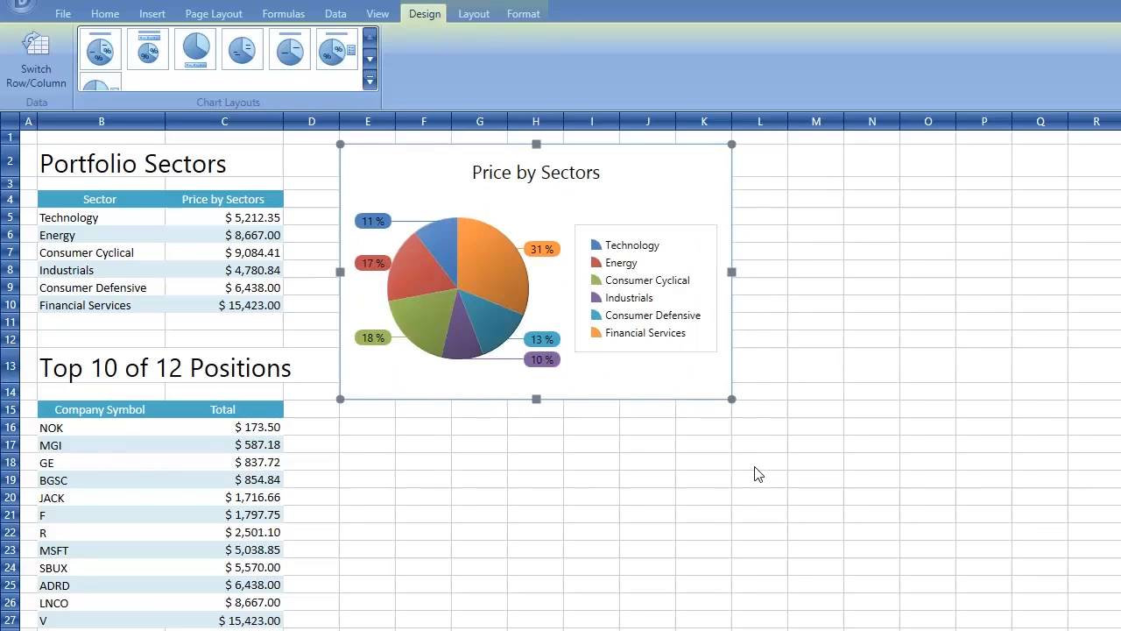
mouse_move(106, 351)
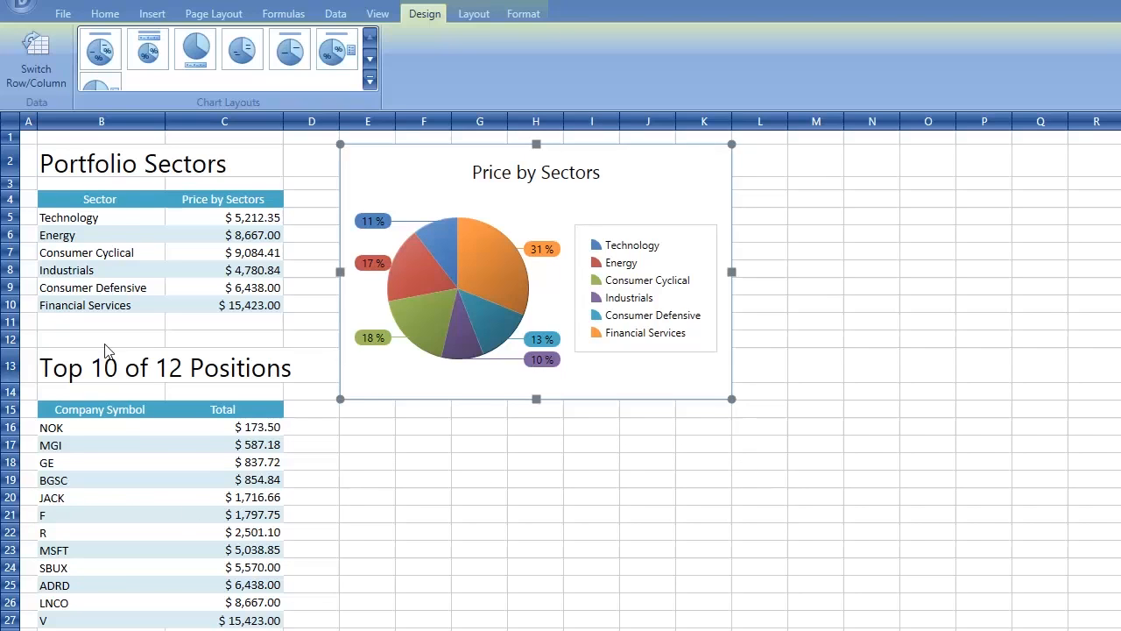
Step: Bring up the bar chart variants for the Top 10 positions data
left_click(151, 14)
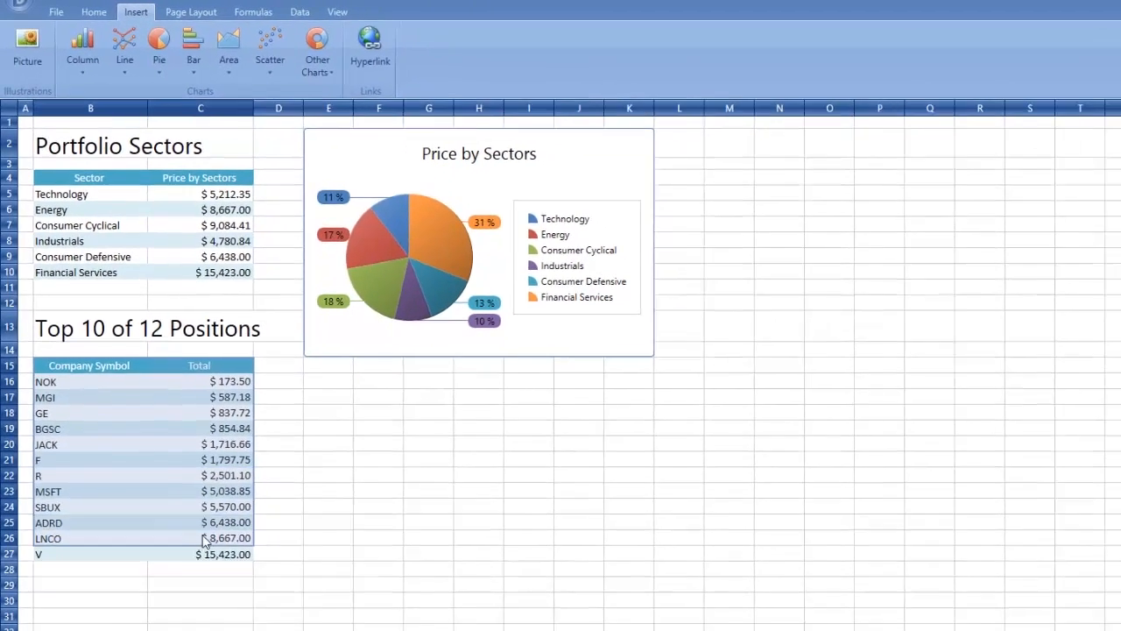
left_click(183, 44)
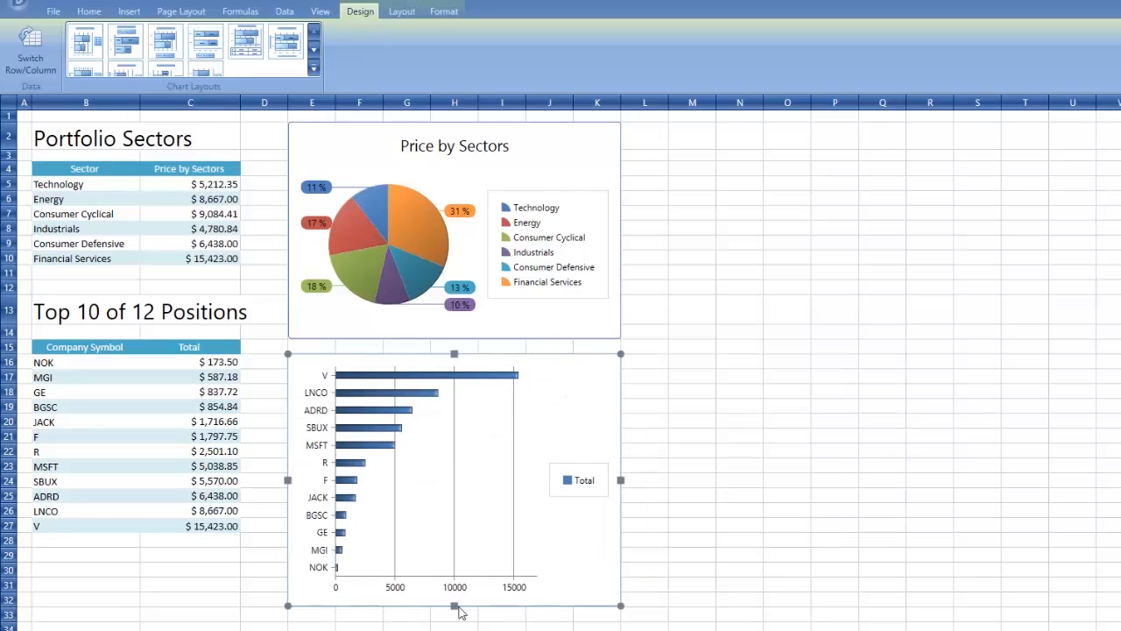
mouse_move(664, 600)
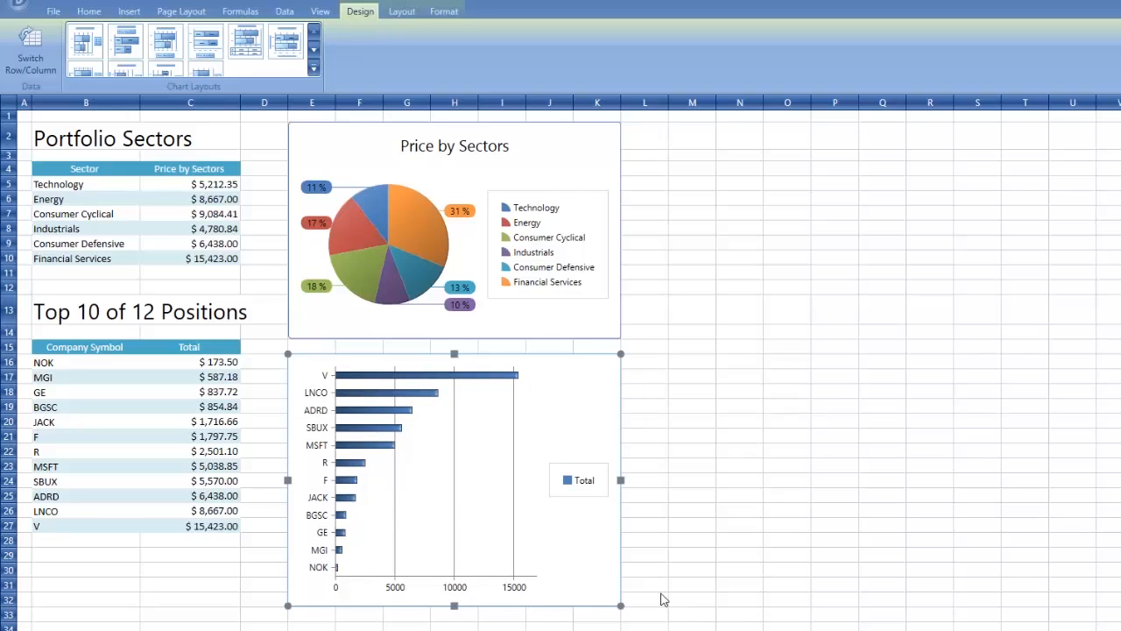